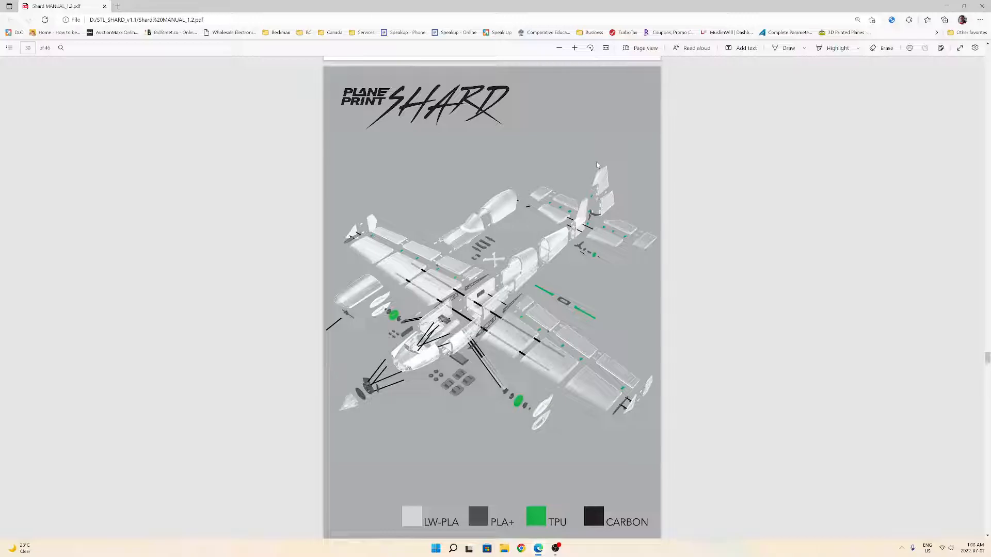
pyautogui.scroll(-3)
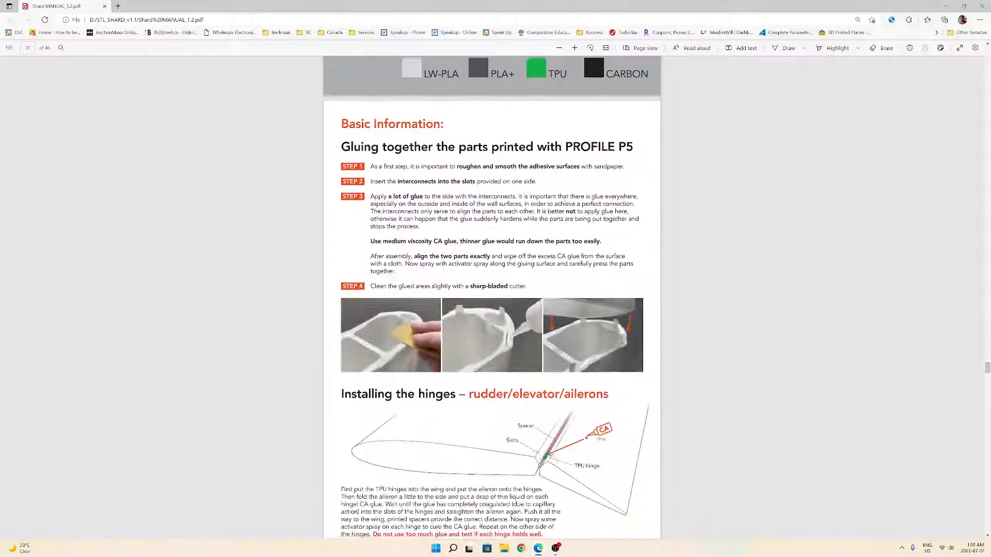
pyautogui.scroll(-3)
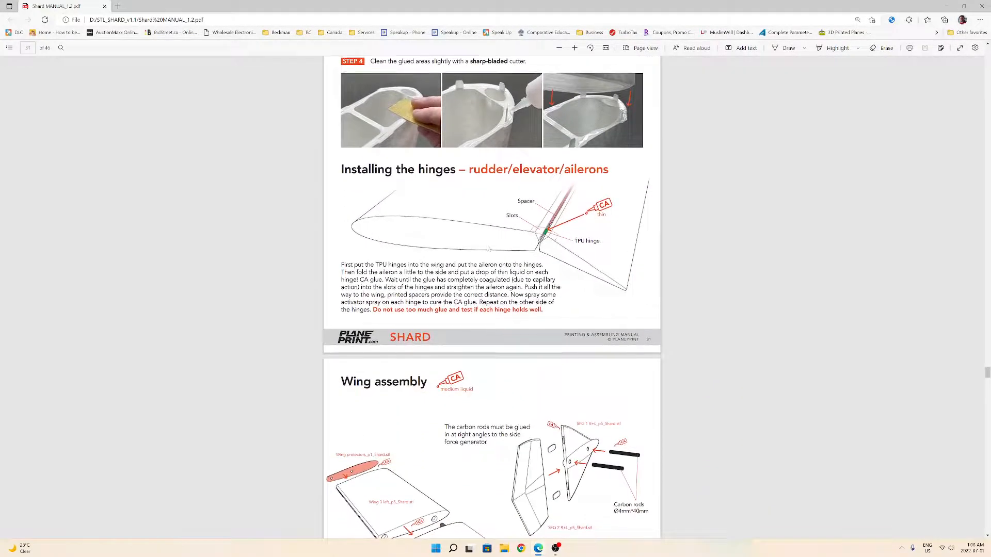
pyautogui.scroll(-3)
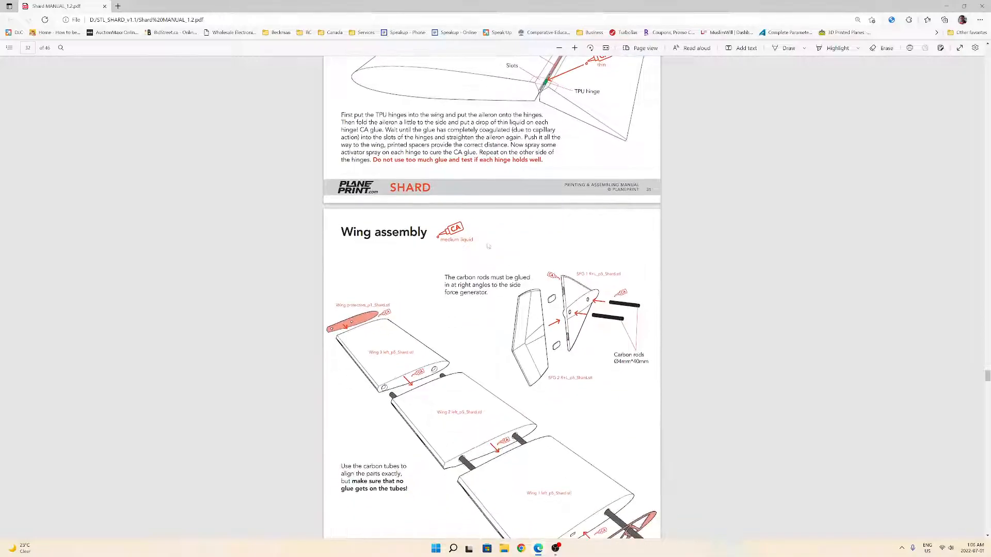
pyautogui.scroll(3)
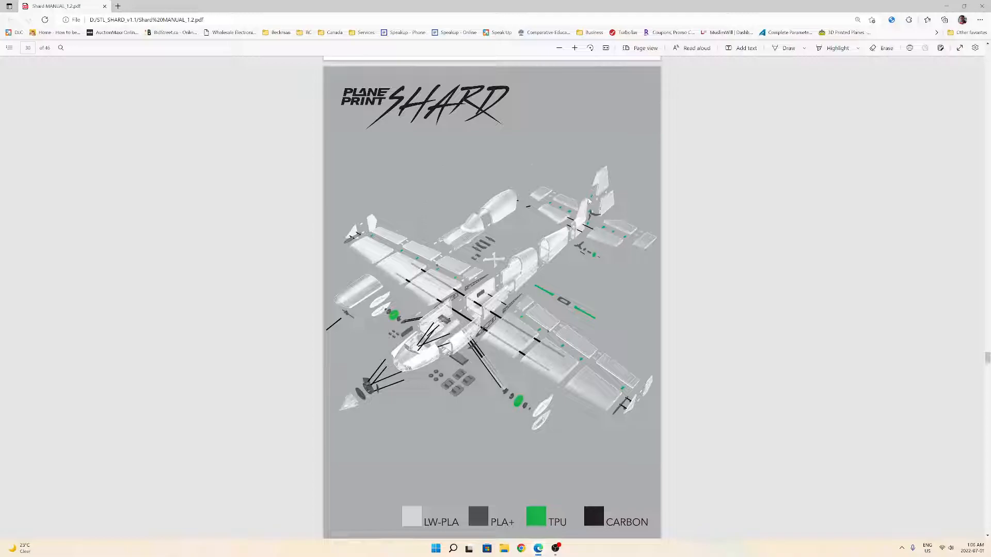
pyautogui.moveTo(630, 278)
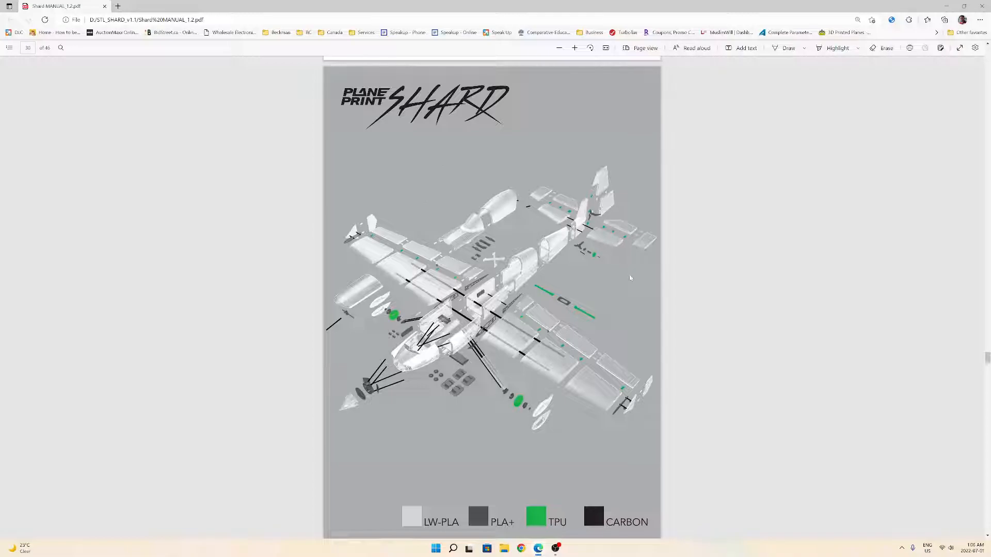
pyautogui.moveTo(541, 297)
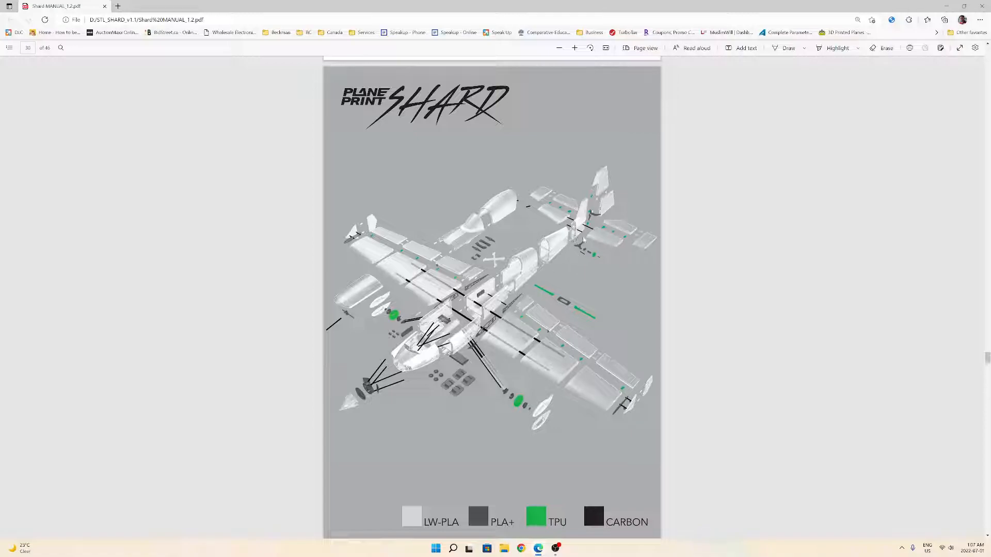
pyautogui.moveTo(585, 288)
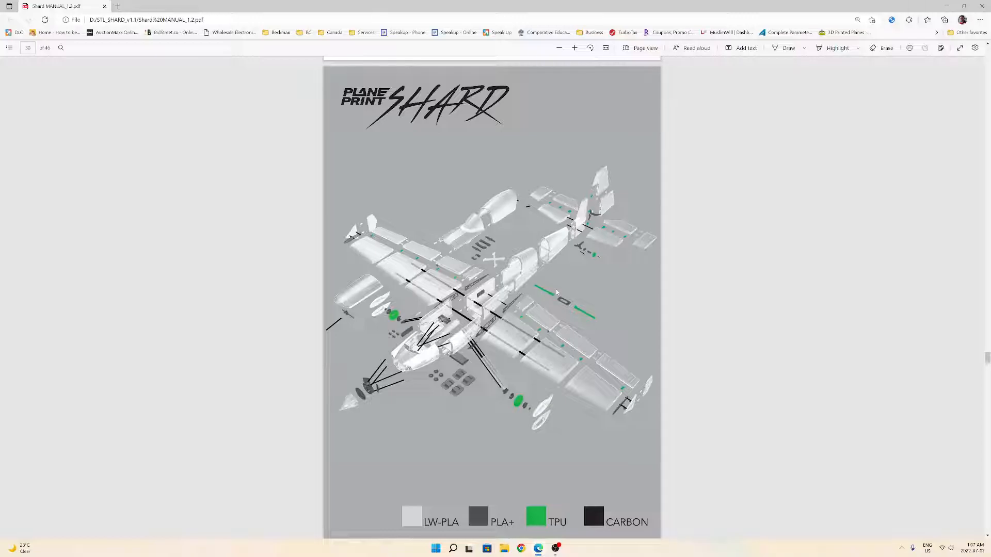
pyautogui.scroll(-3)
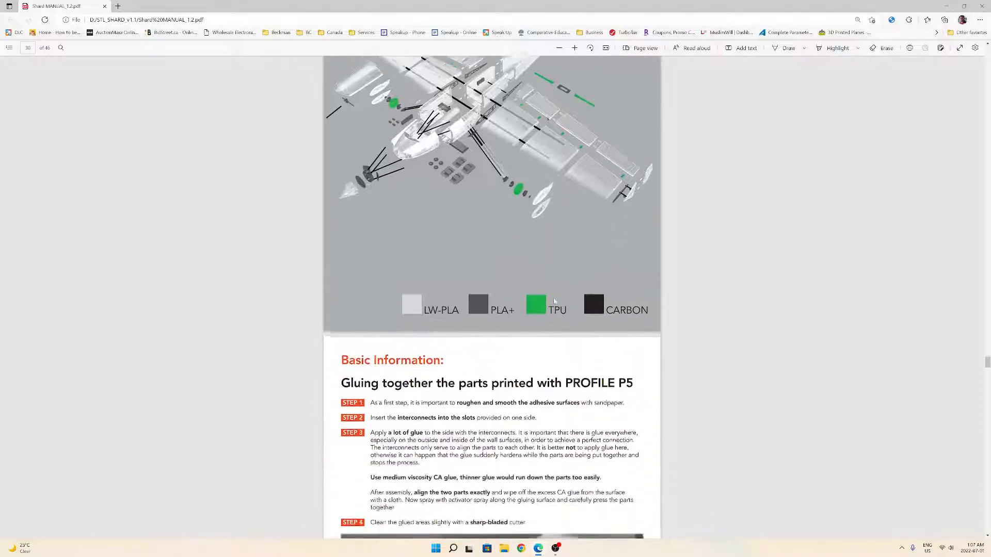
pyautogui.scroll(-3)
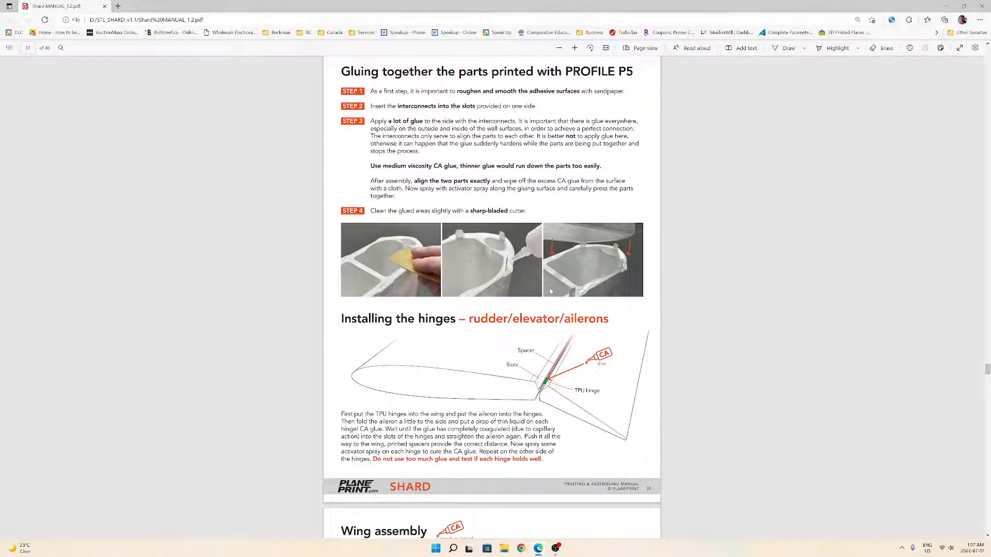
pyautogui.scroll(3)
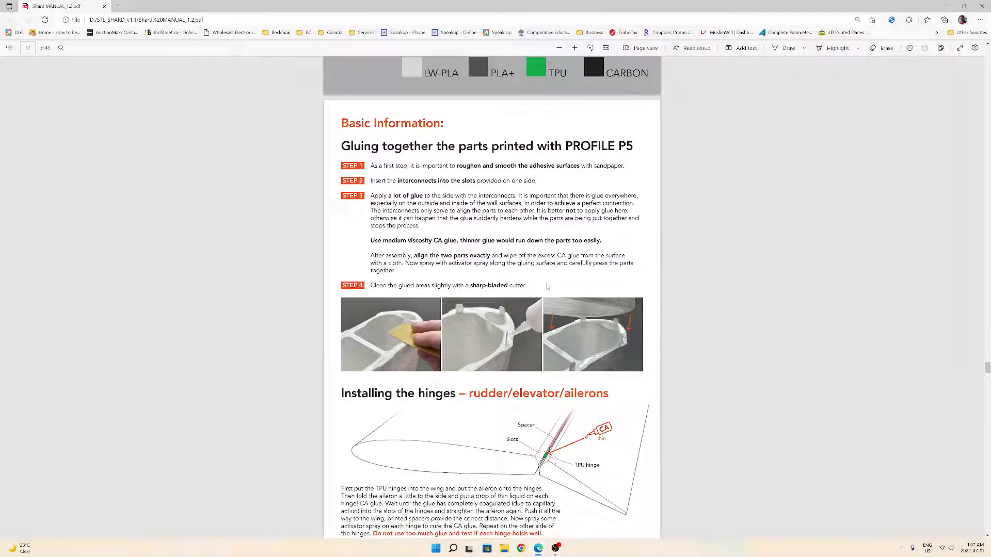
pyautogui.moveTo(619, 284)
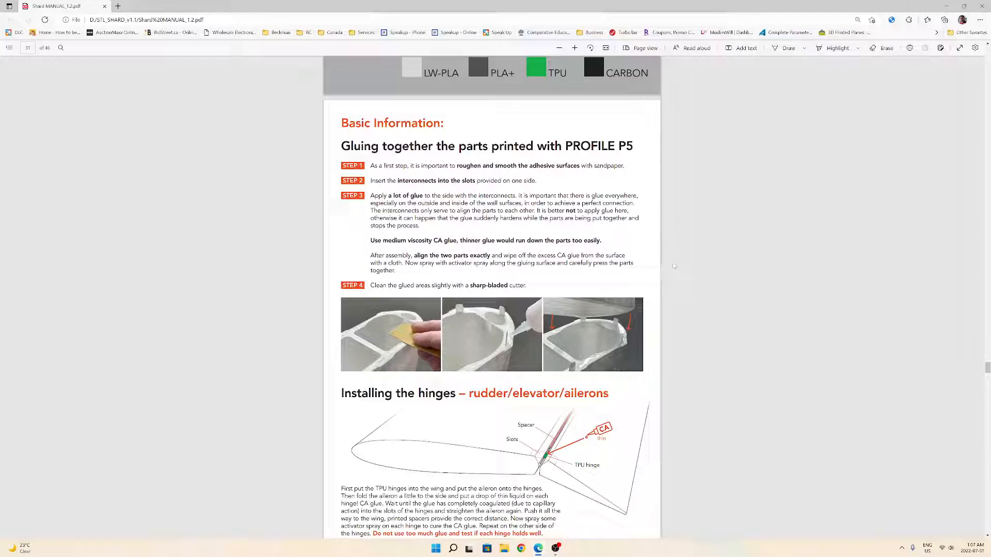
pyautogui.scroll(3)
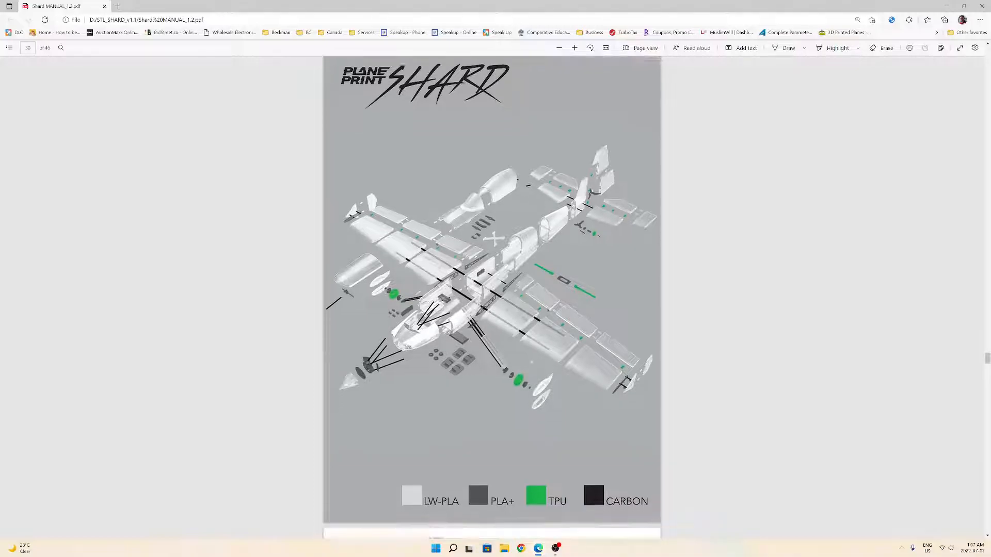
pyautogui.scroll(-3)
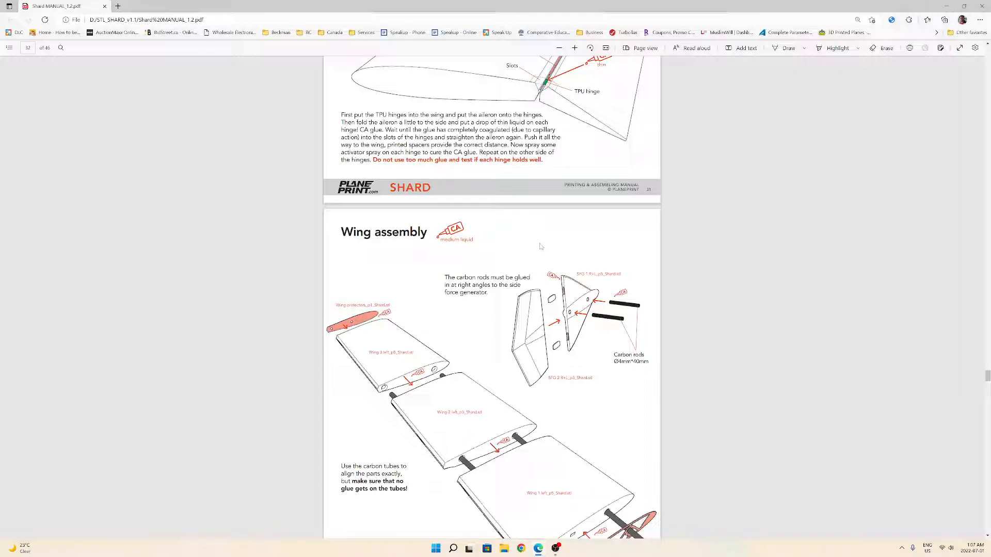
pyautogui.moveTo(538, 248)
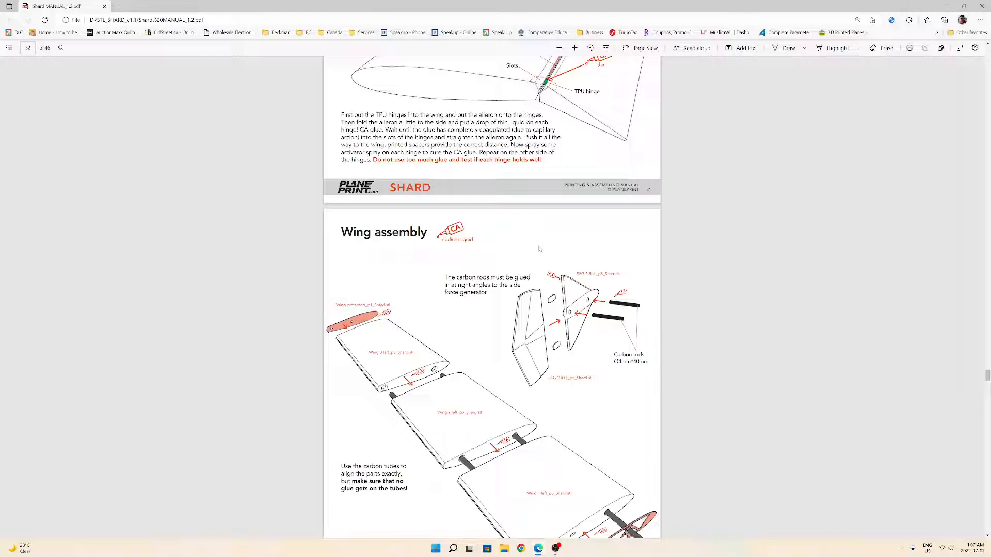
pyautogui.moveTo(546, 231)
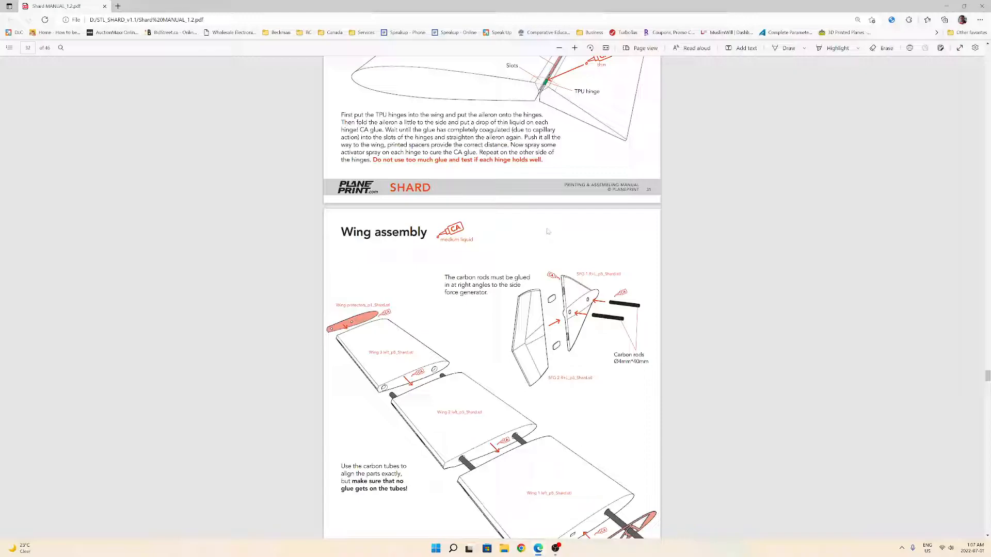
pyautogui.moveTo(546, 231)
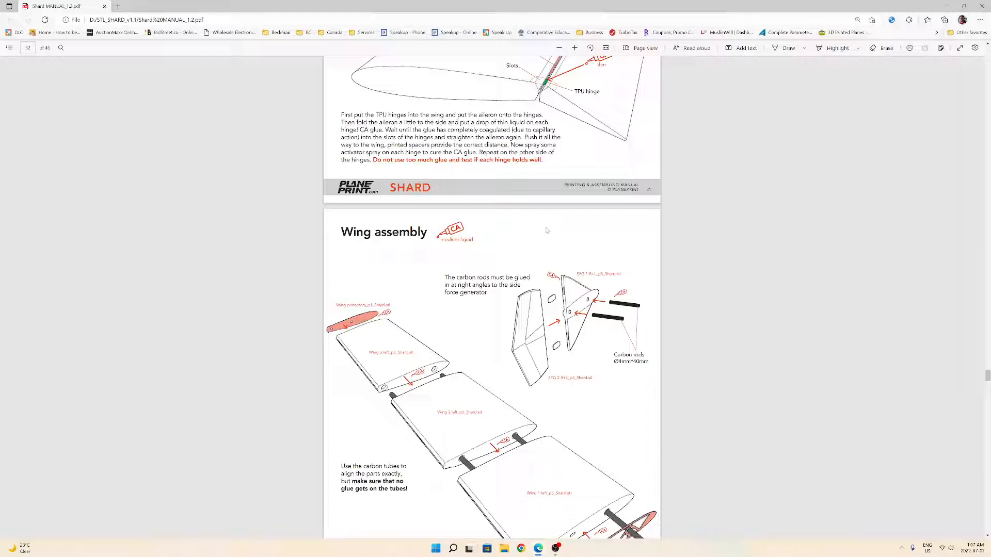
pyautogui.moveTo(554, 237)
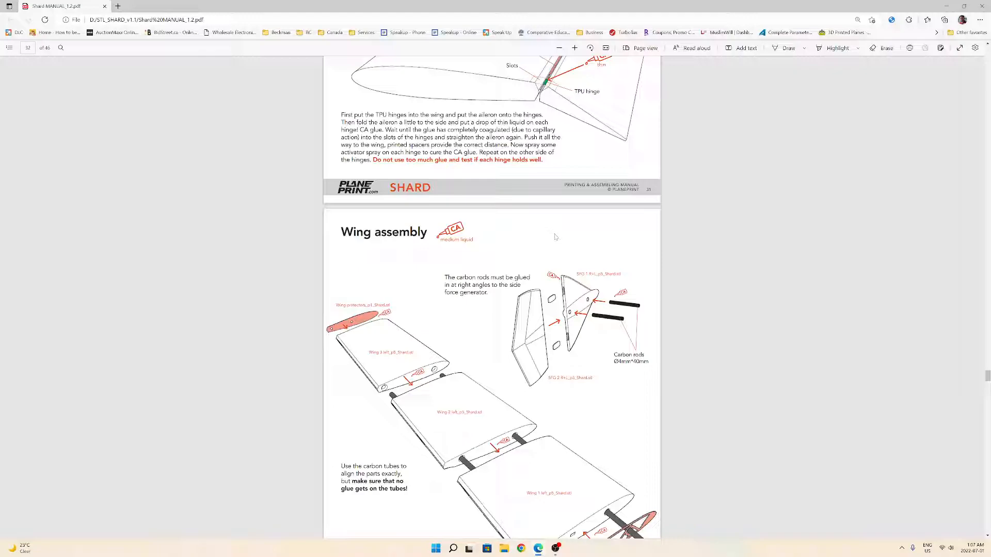
pyautogui.moveTo(585, 254)
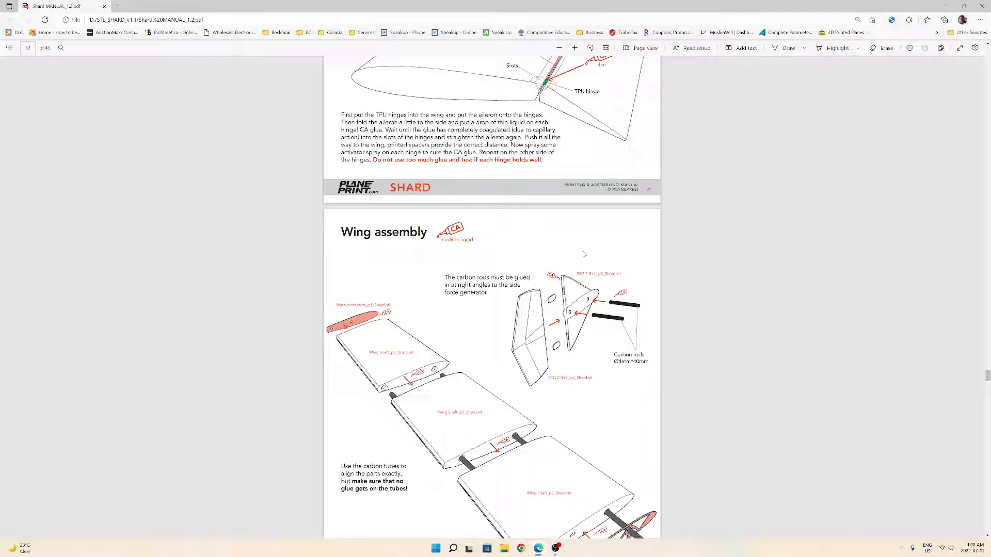
pyautogui.moveTo(585, 256)
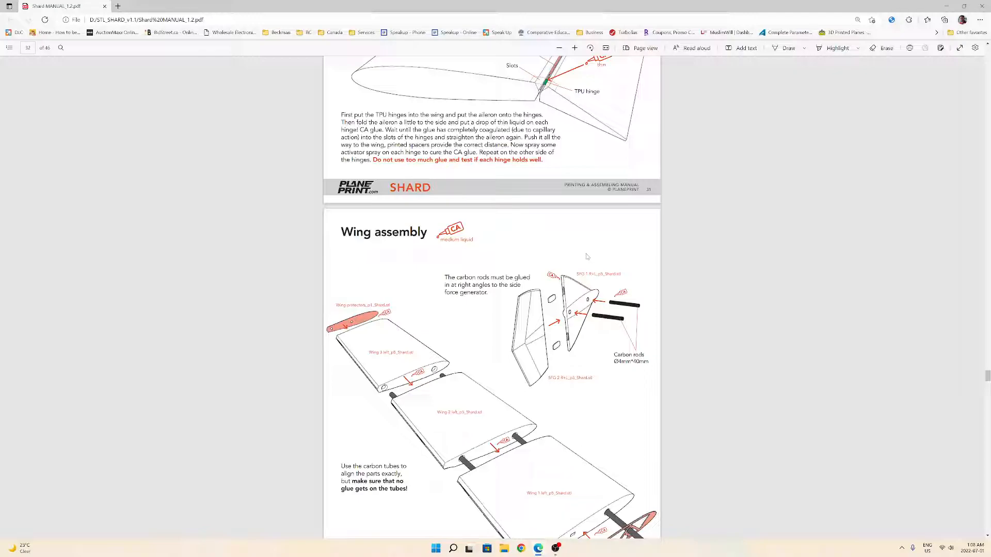
pyautogui.moveTo(580, 254)
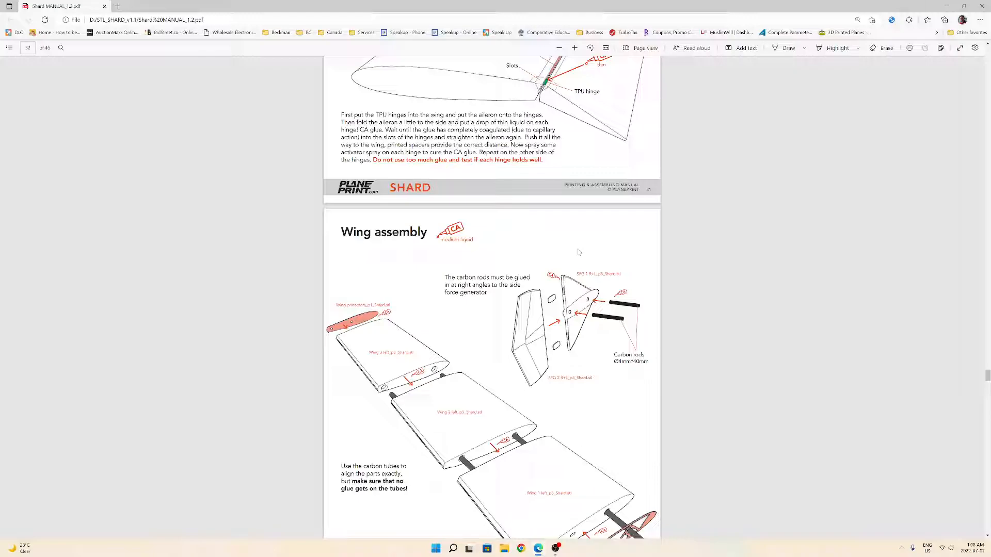
pyautogui.moveTo(559, 259)
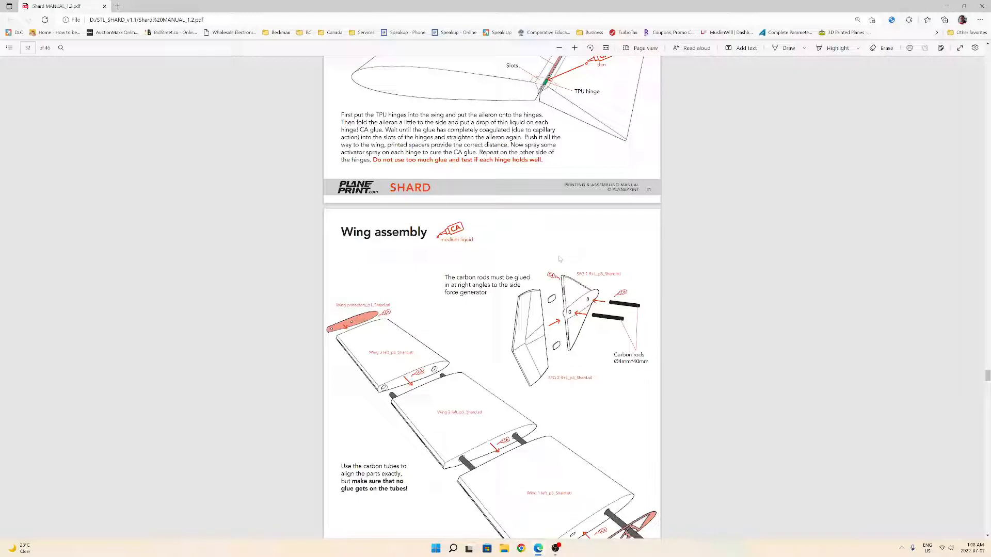
pyautogui.moveTo(557, 244)
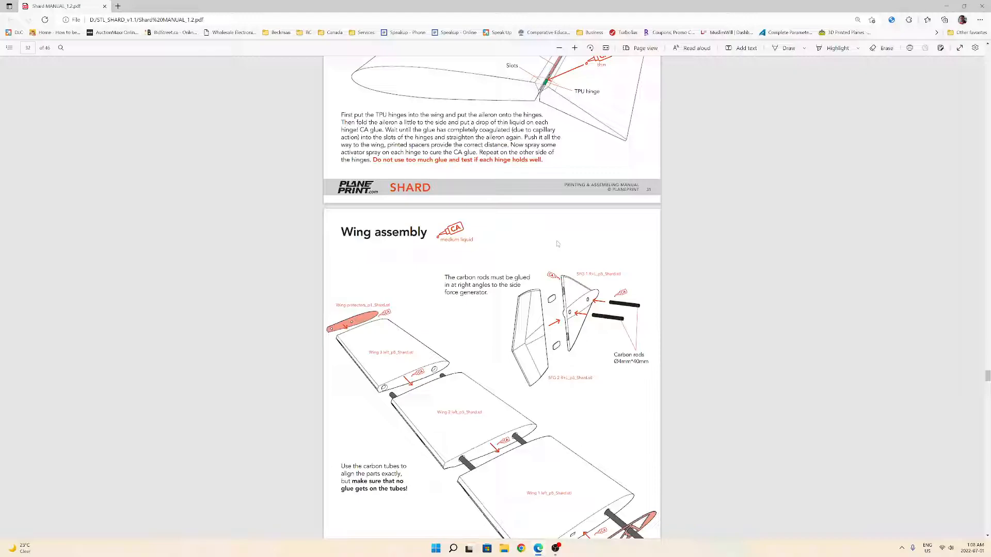
pyautogui.moveTo(564, 232)
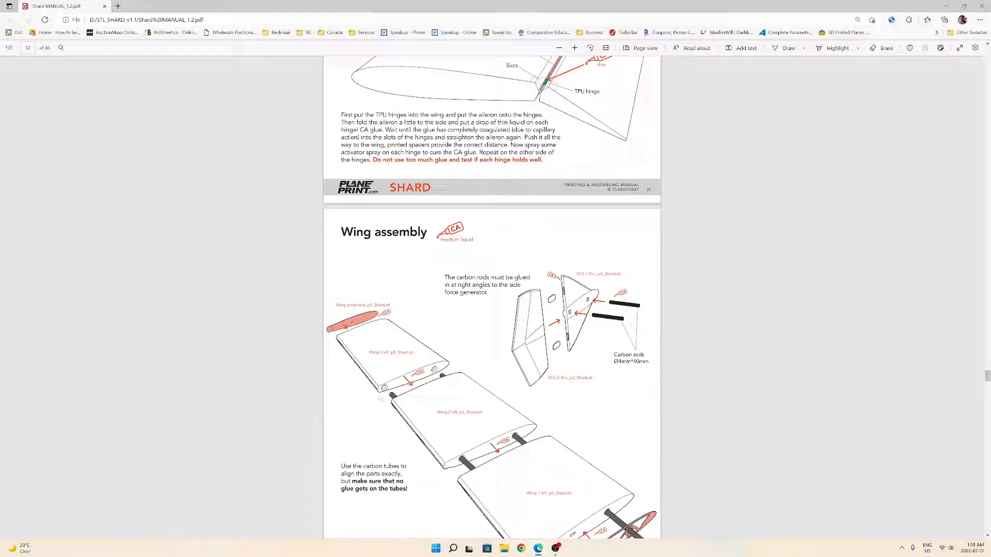
pyautogui.scroll(-3)
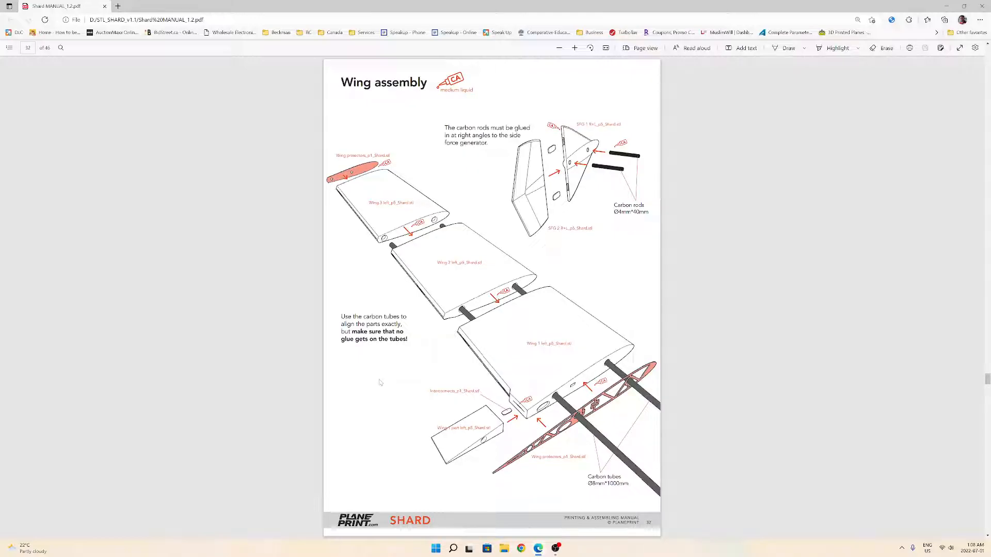
pyautogui.scroll(-3)
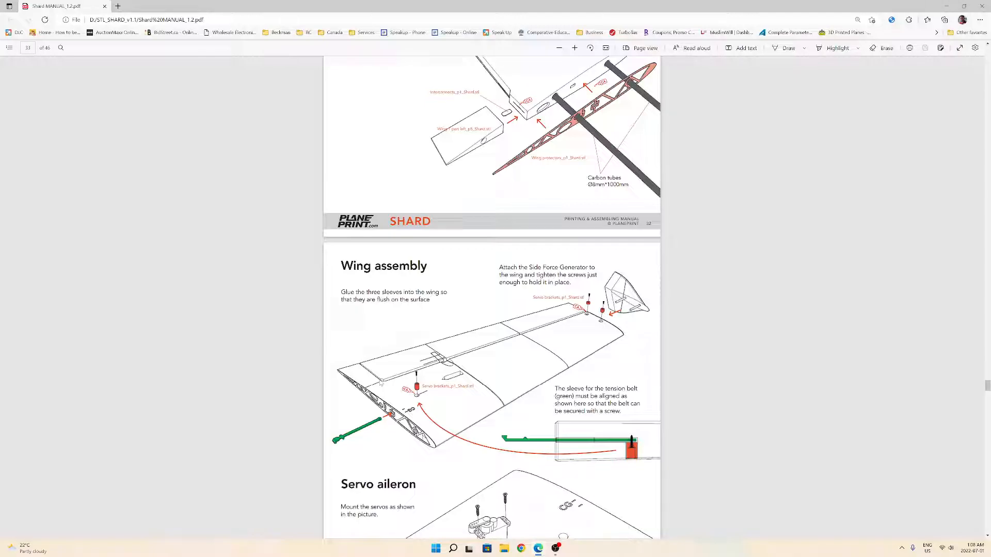
pyautogui.scroll(3)
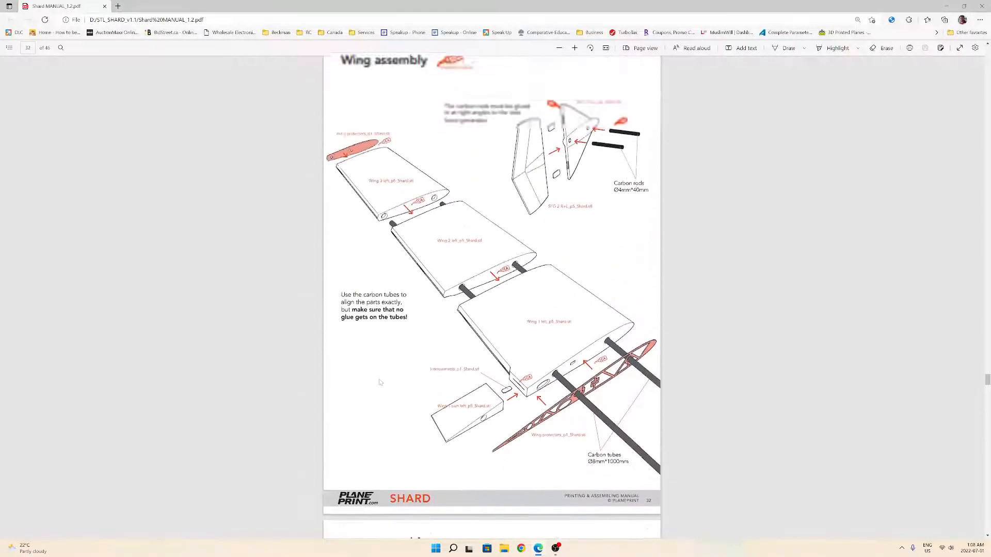
pyautogui.scroll(3)
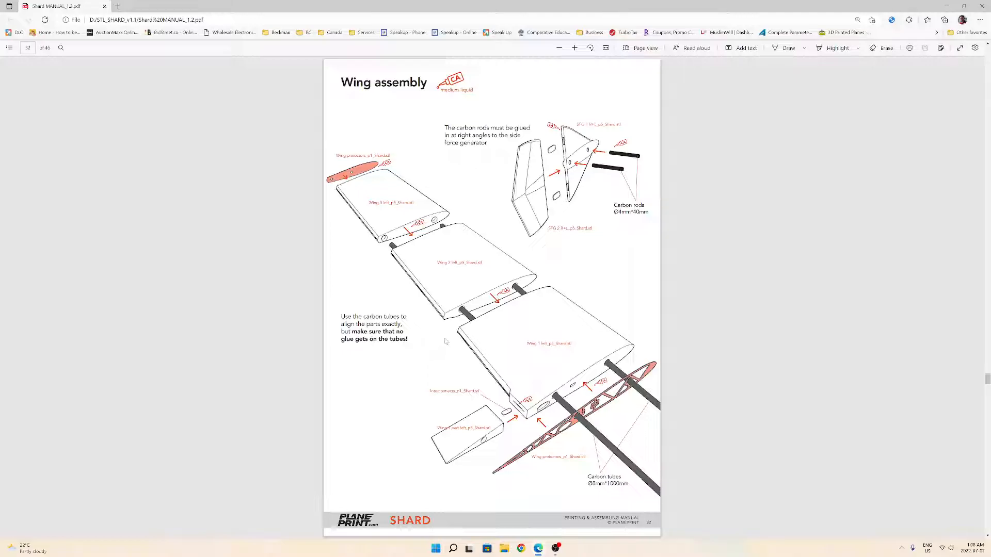
pyautogui.scroll(-3)
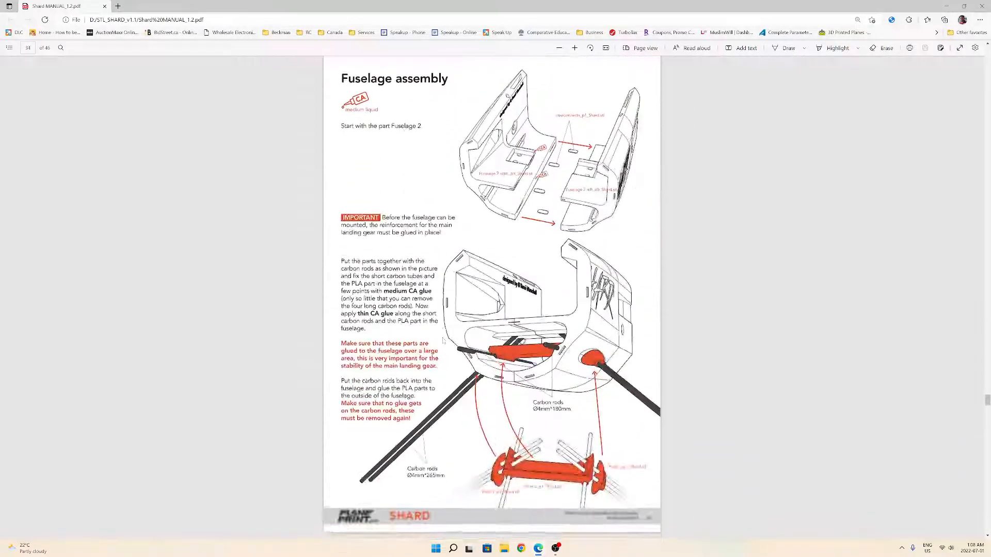
pyautogui.scroll(-3)
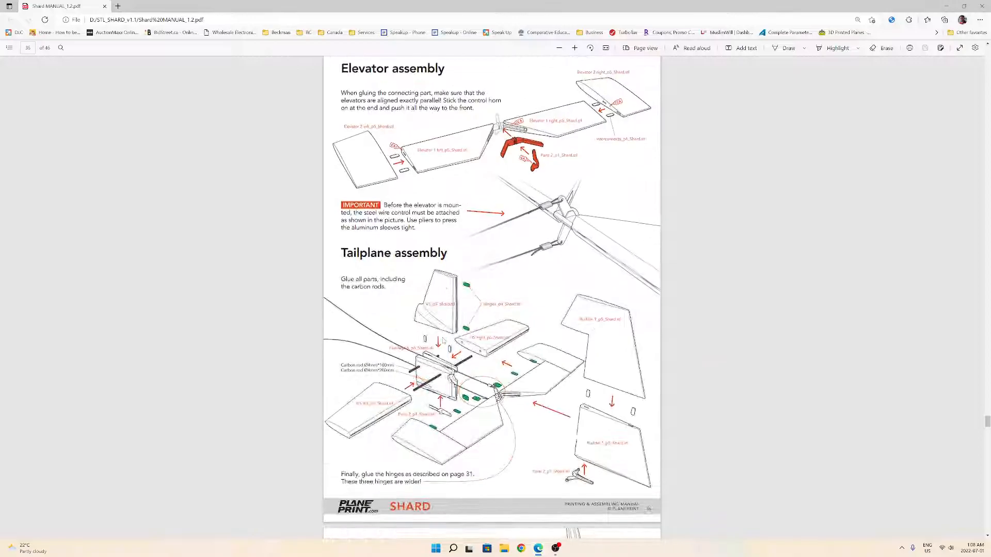
pyautogui.scroll(-3)
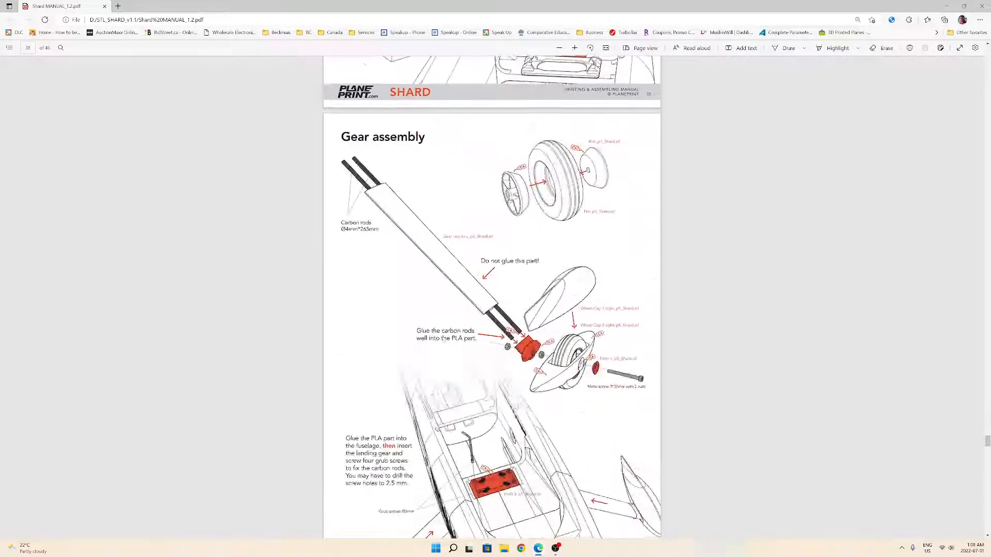
pyautogui.scroll(-3)
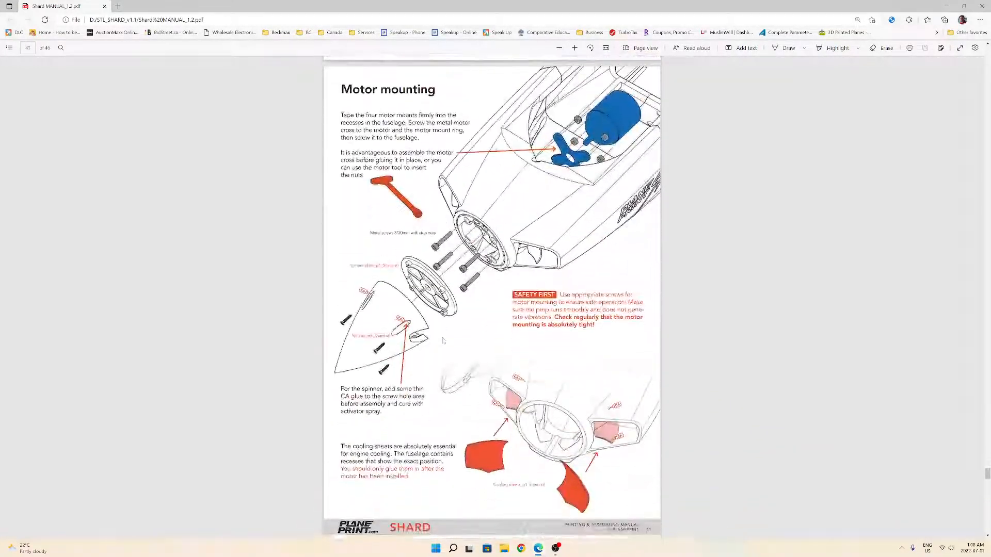
pyautogui.scroll(-3)
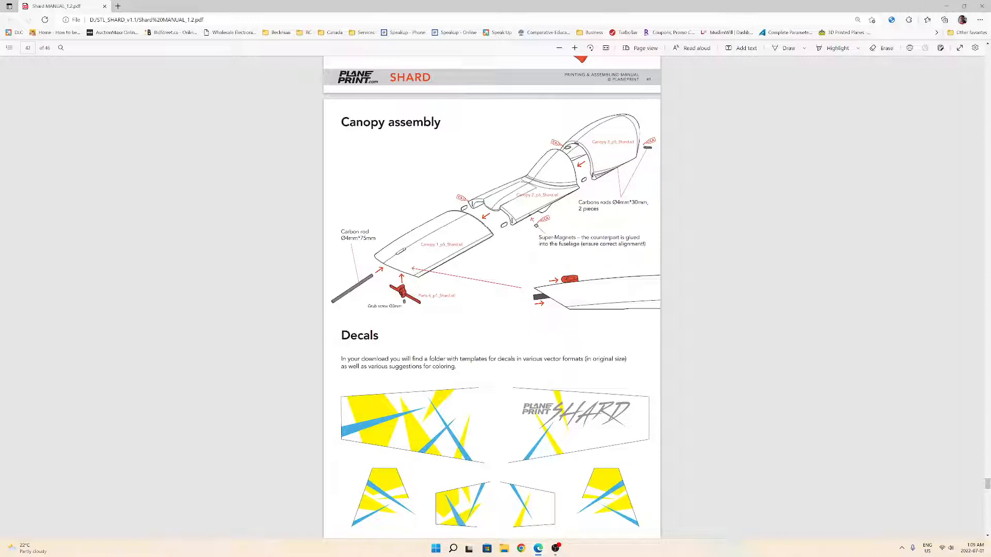
pyautogui.scroll(3)
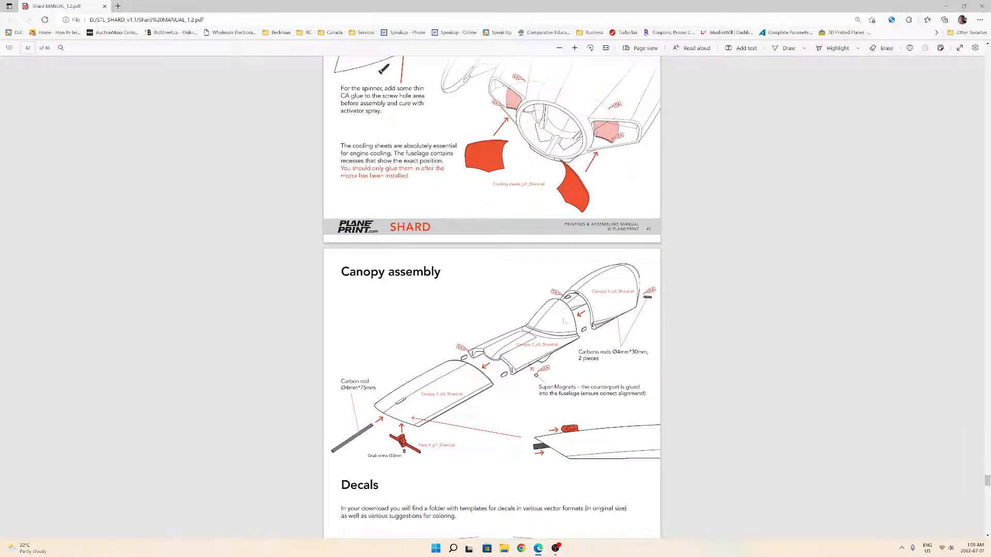
pyautogui.moveTo(613, 280)
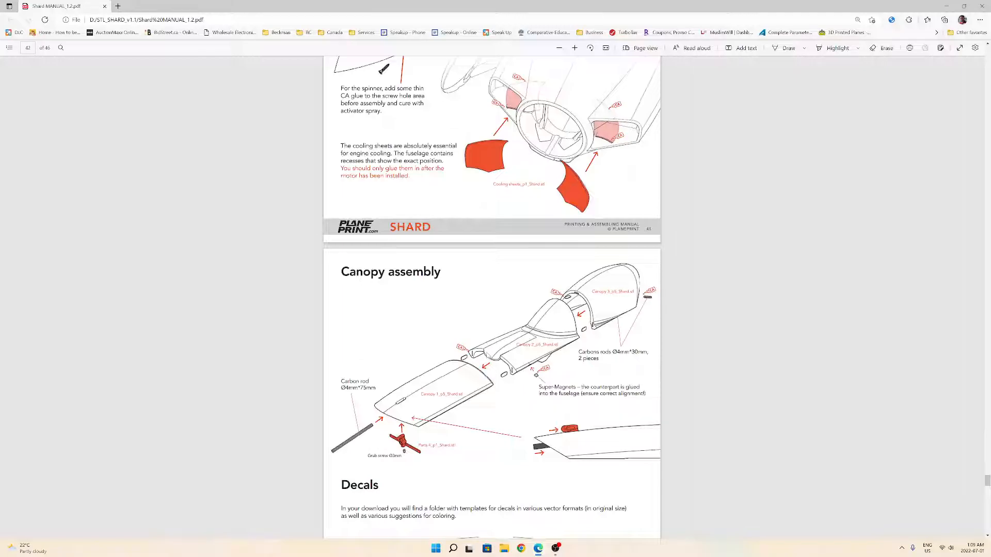
pyautogui.scroll(-3)
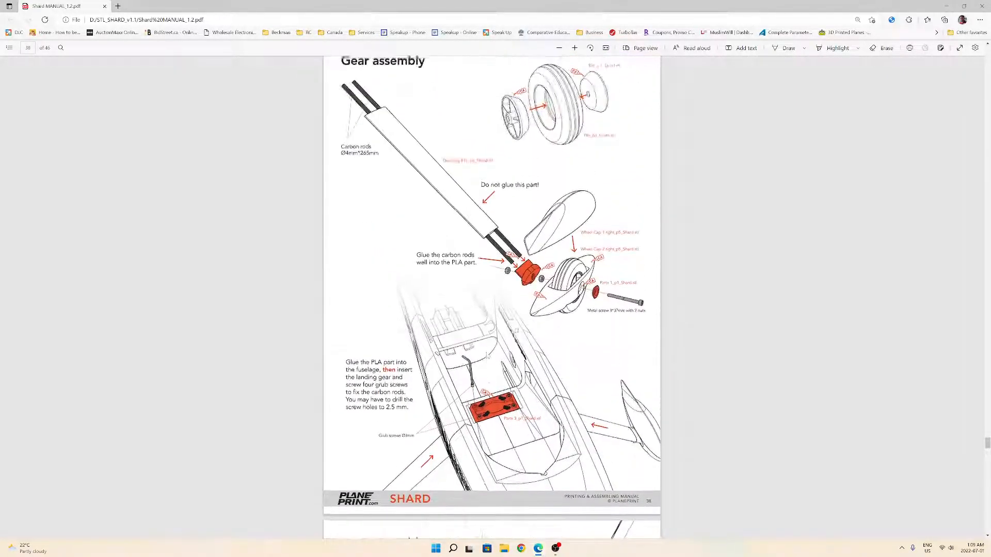
pyautogui.scroll(-3)
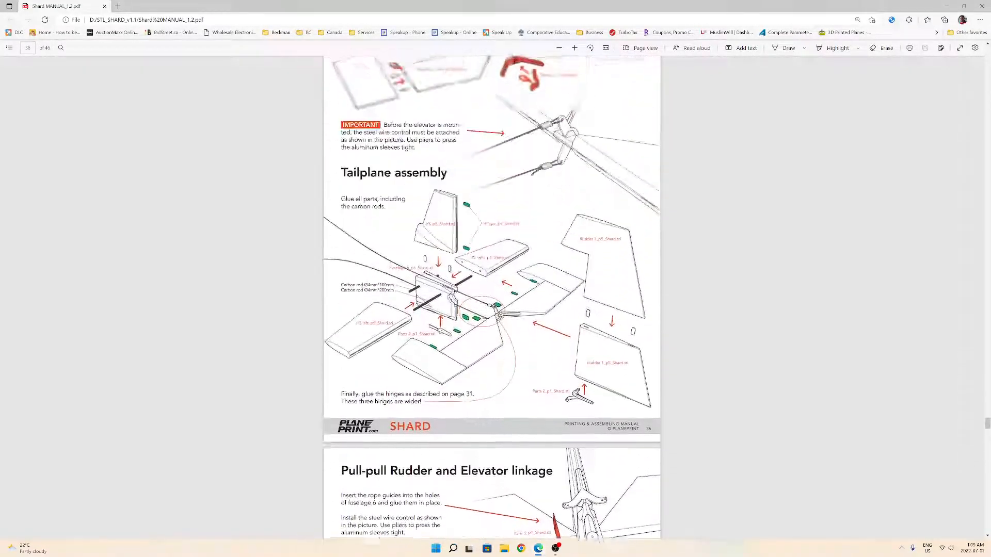
pyautogui.scroll(3)
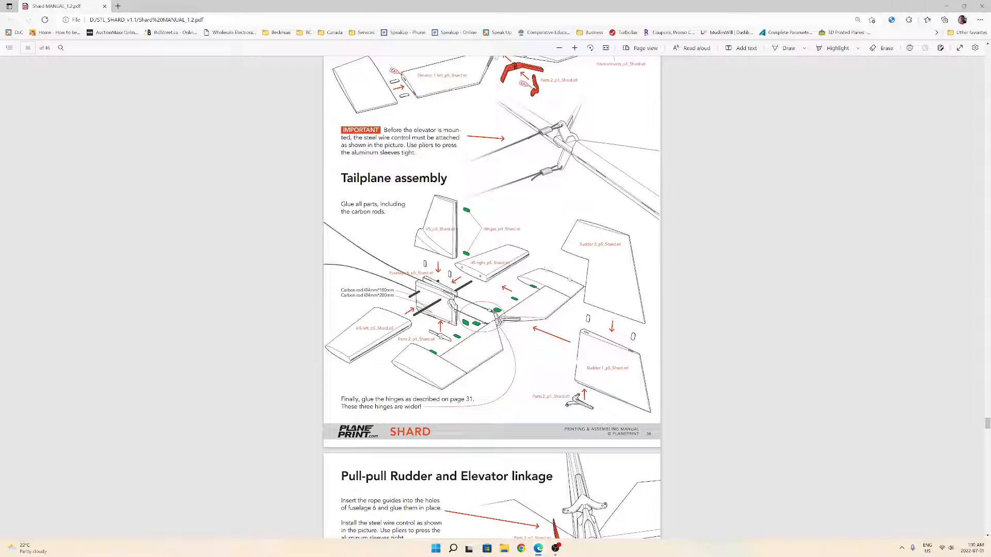
pyautogui.moveTo(556, 302)
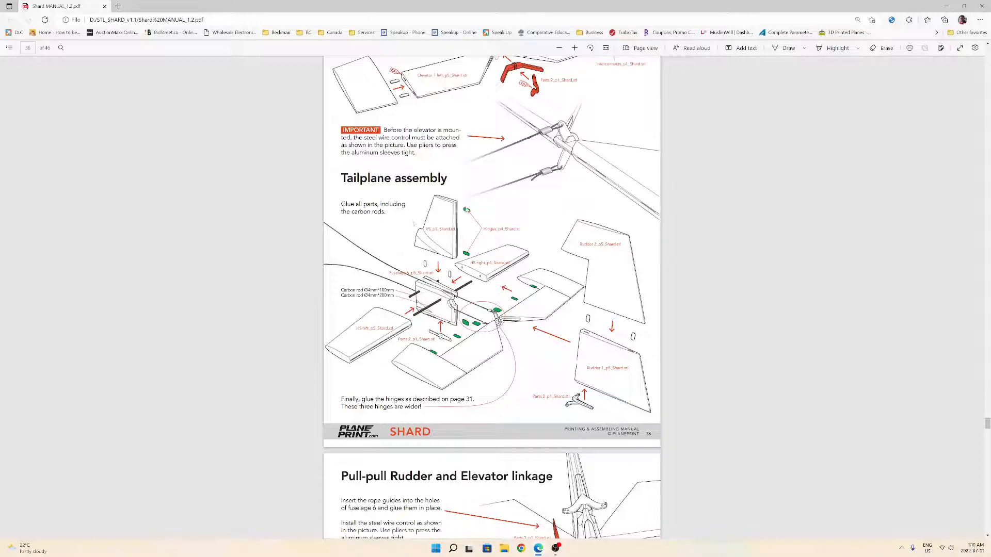
pyautogui.moveTo(560, 301)
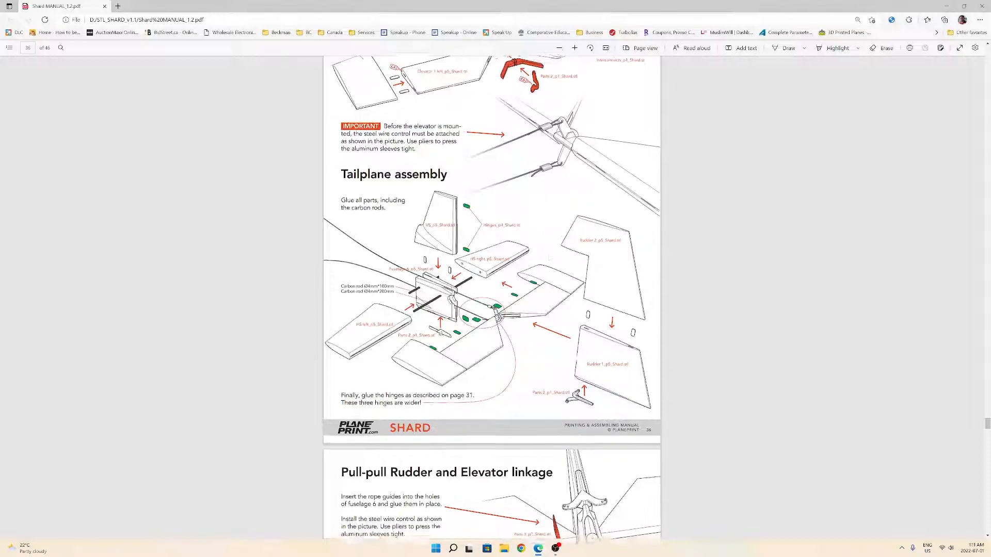
pyautogui.scroll(-3)
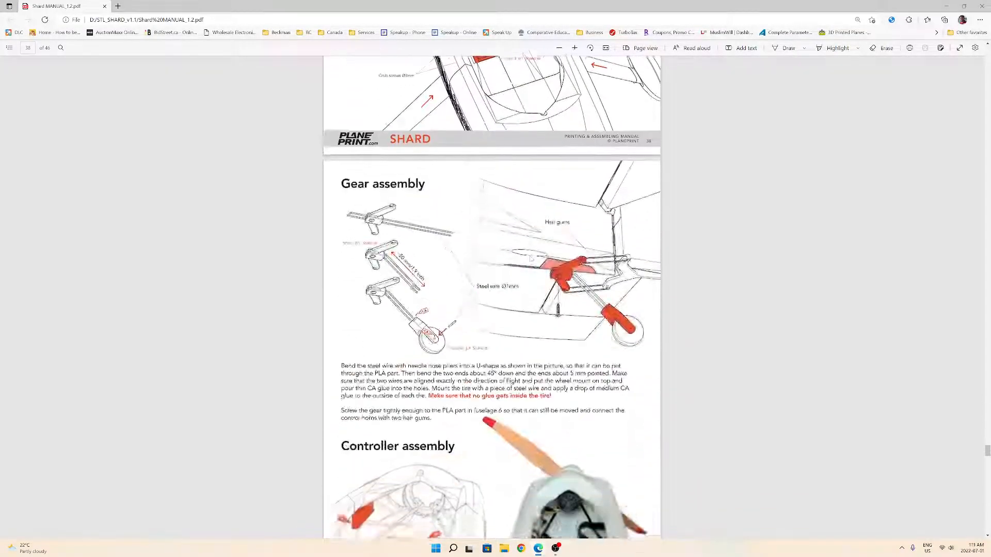
pyautogui.scroll(-3)
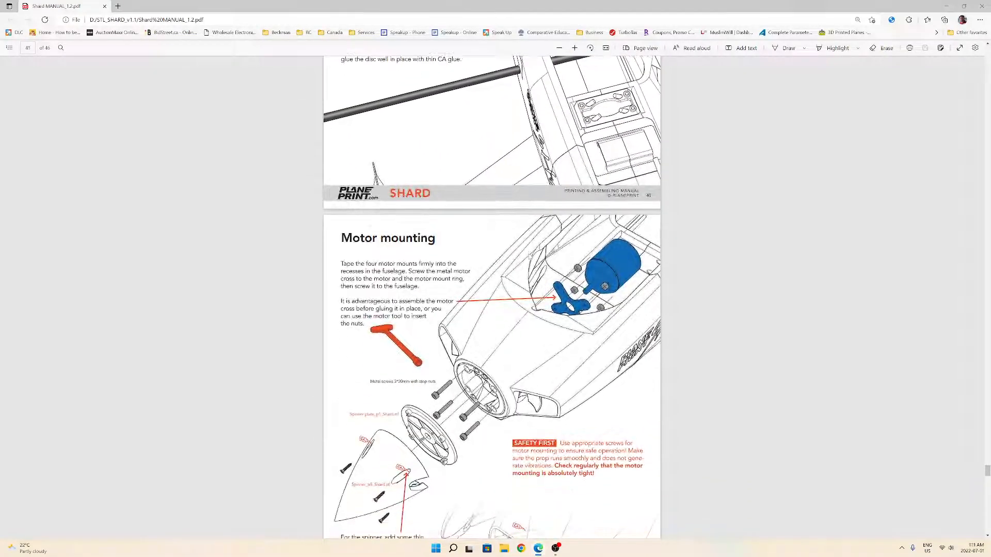
pyautogui.scroll(-3)
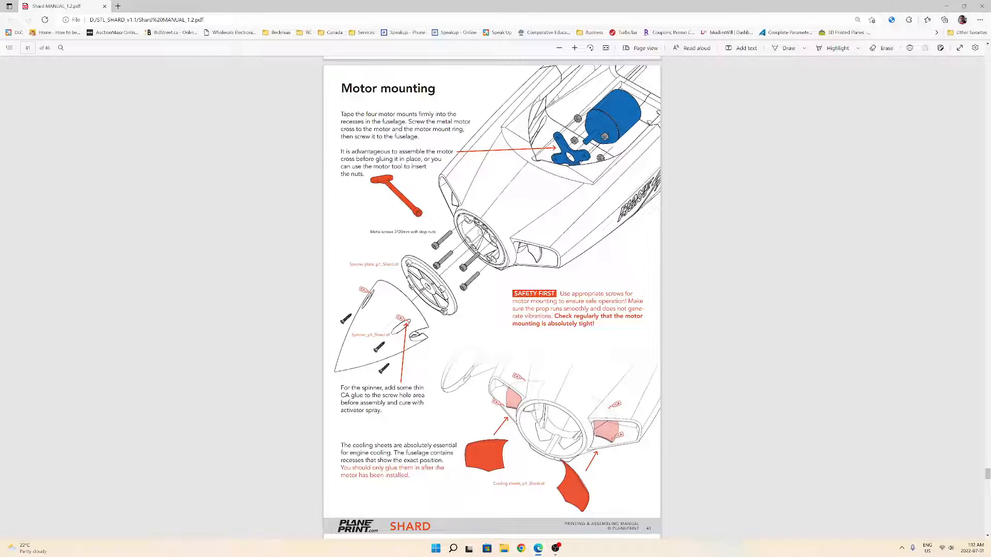
pyautogui.moveTo(506, 225)
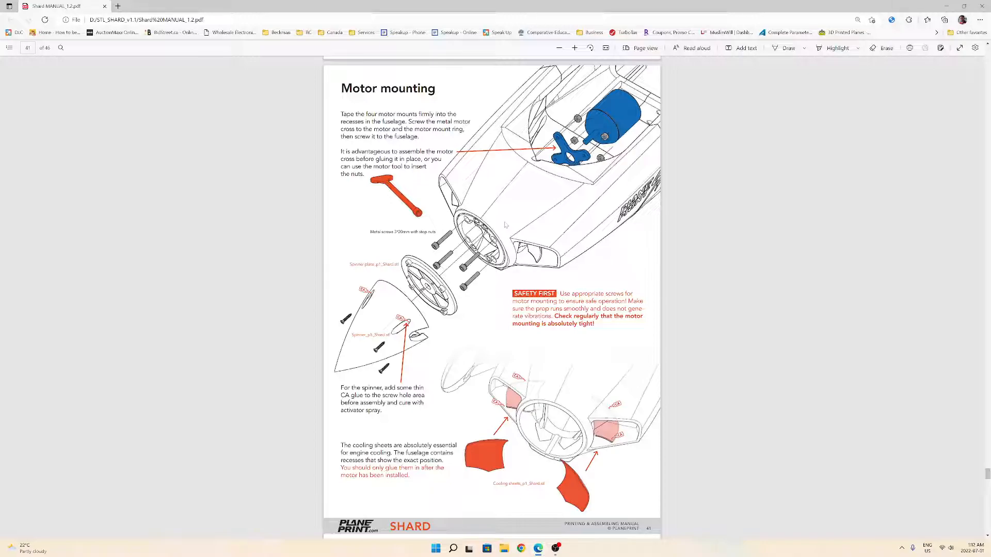
pyautogui.moveTo(506, 225)
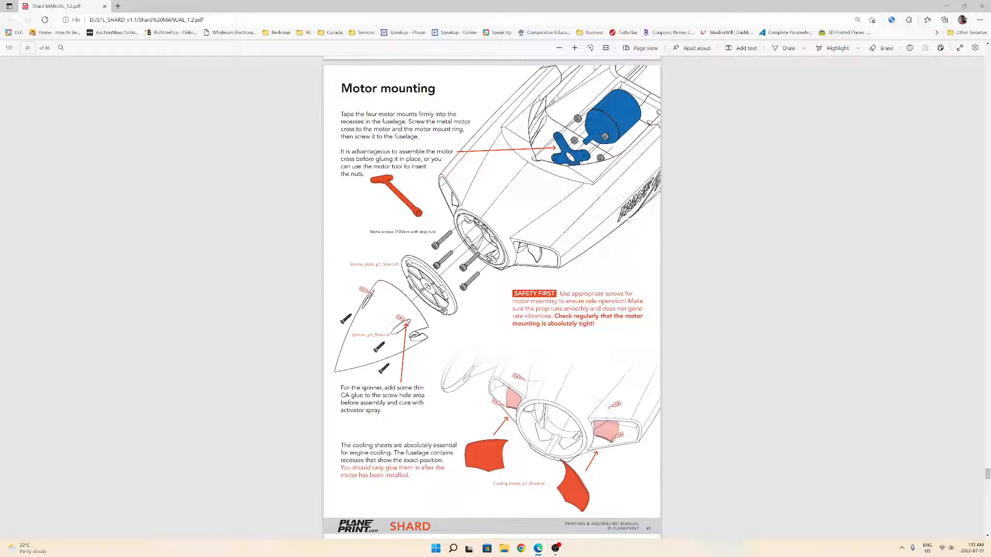
pyautogui.moveTo(654, 229)
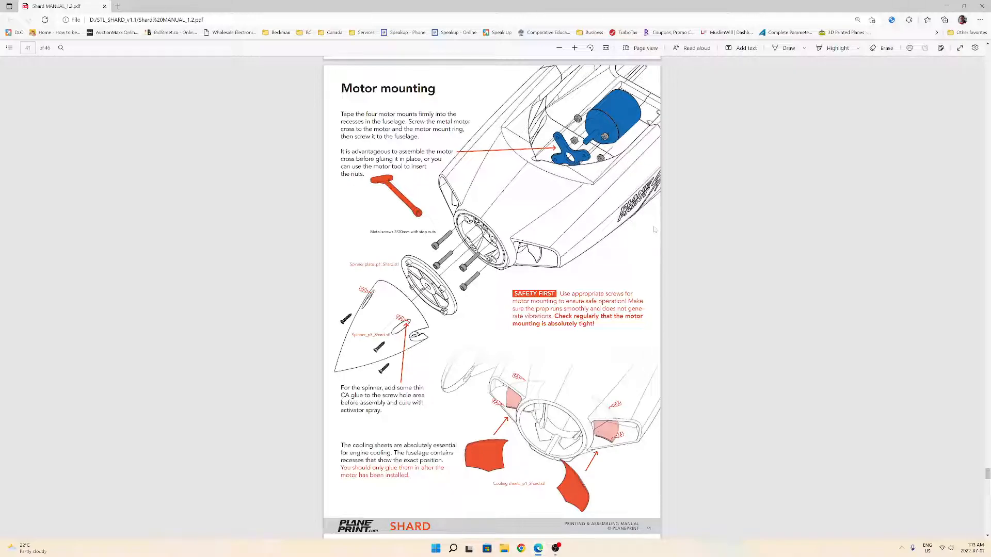
pyautogui.moveTo(393, 219)
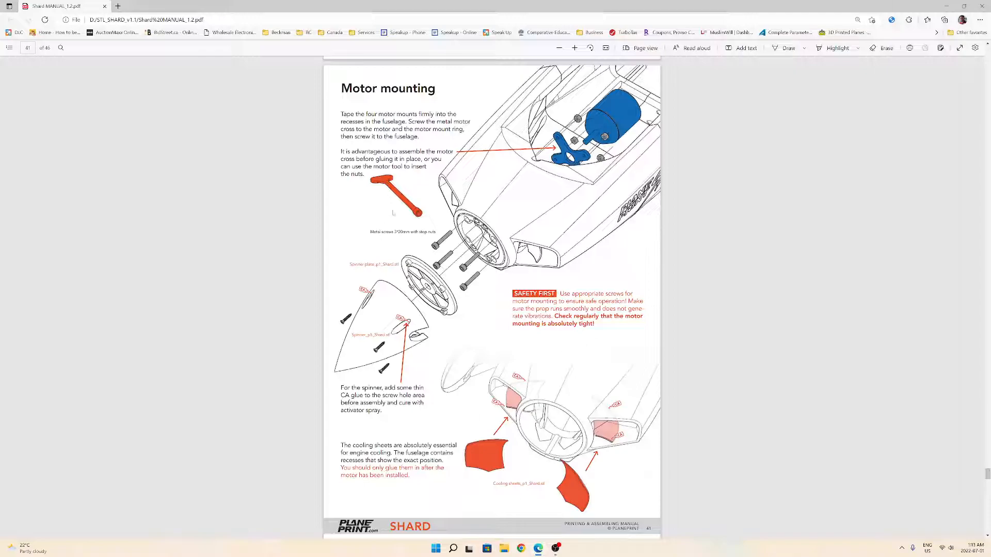
pyautogui.moveTo(645, 249)
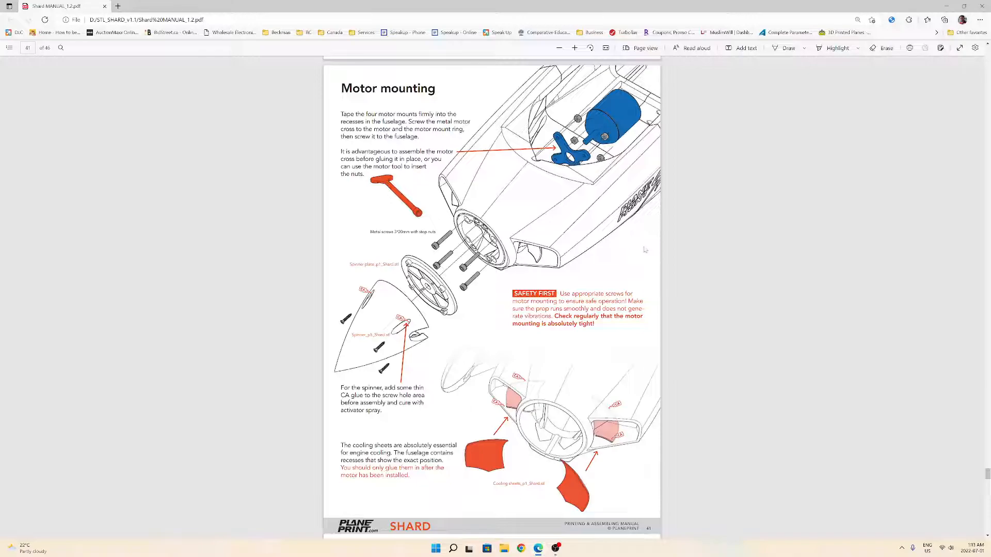
pyautogui.moveTo(647, 235)
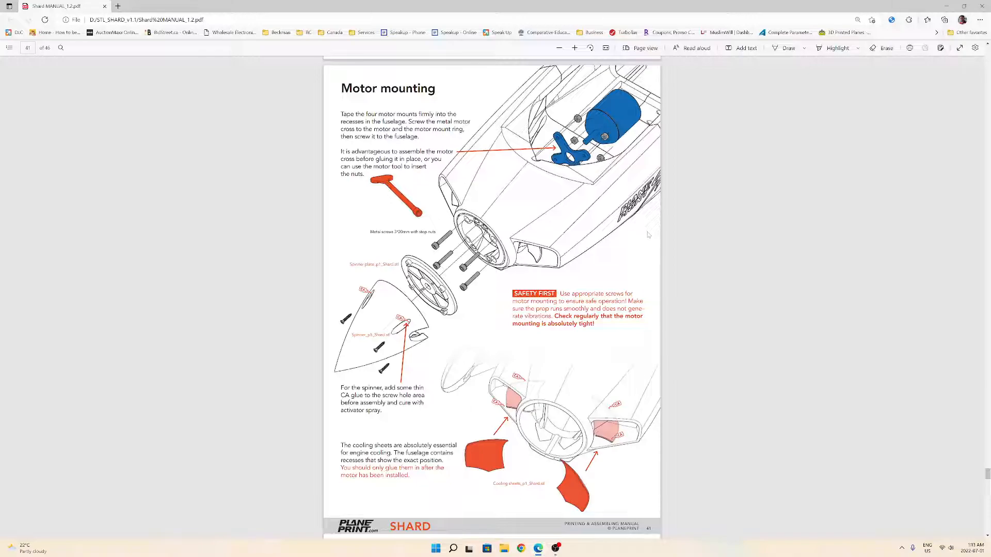
pyautogui.moveTo(639, 241)
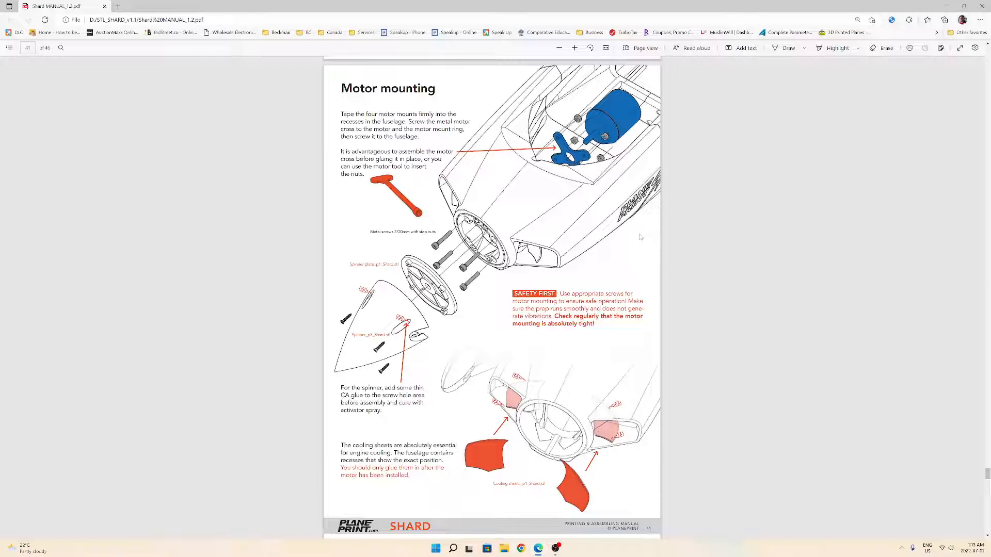
pyautogui.moveTo(477, 209)
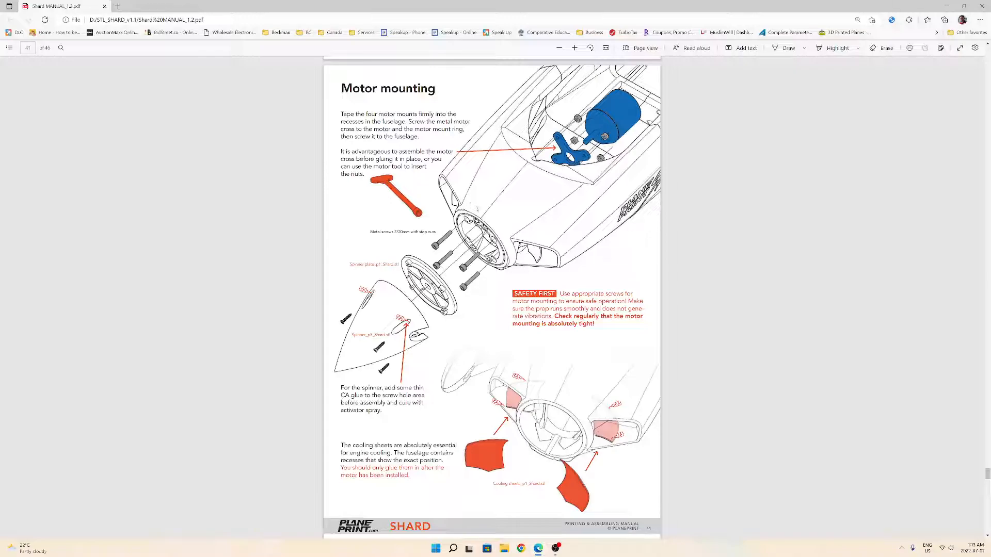
pyautogui.scroll(3)
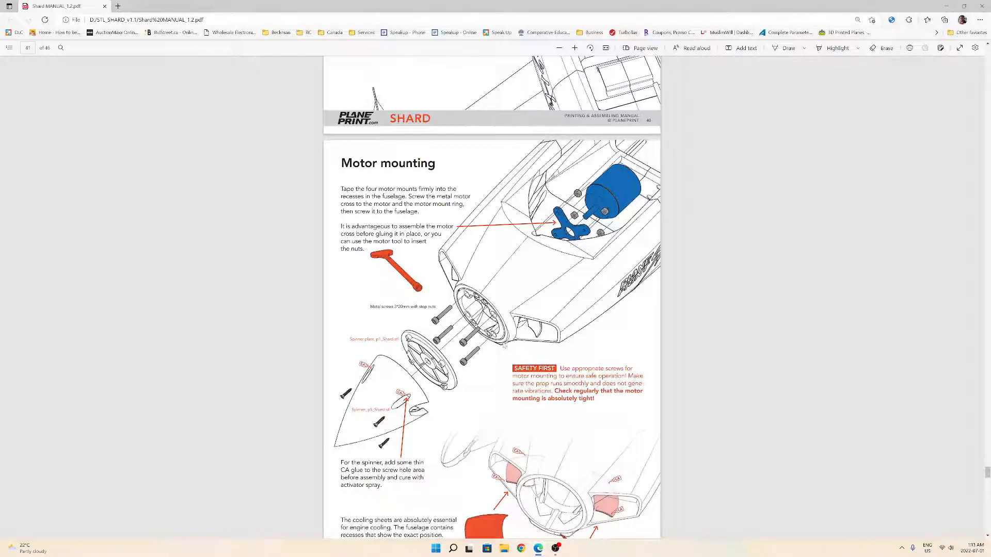
pyautogui.scroll(-3)
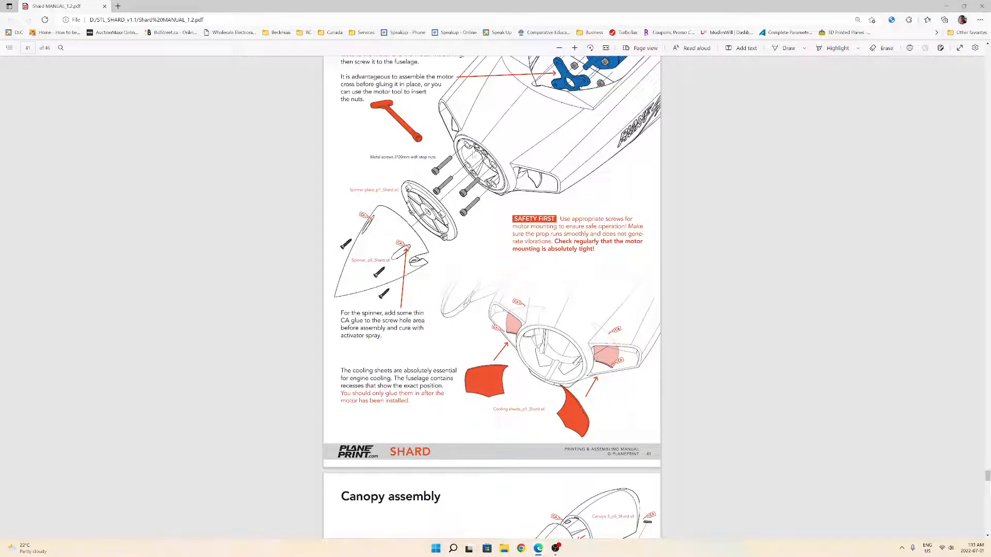
pyautogui.scroll(3)
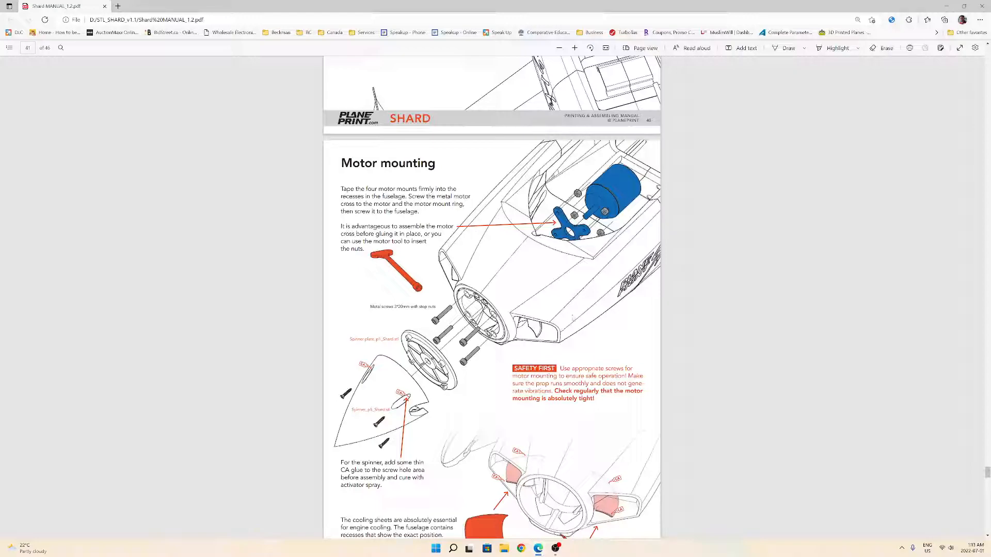
pyautogui.moveTo(557, 274)
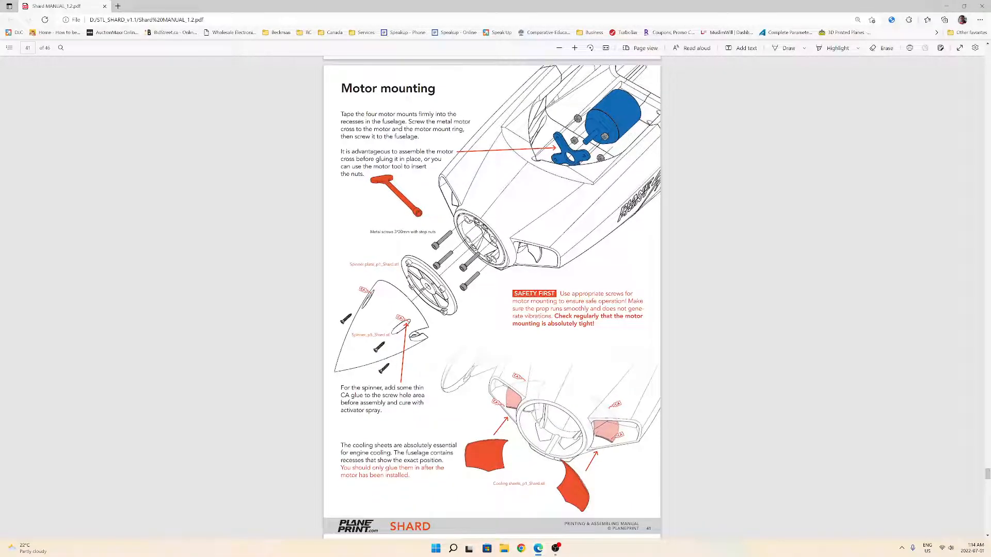
pyautogui.moveTo(633, 361)
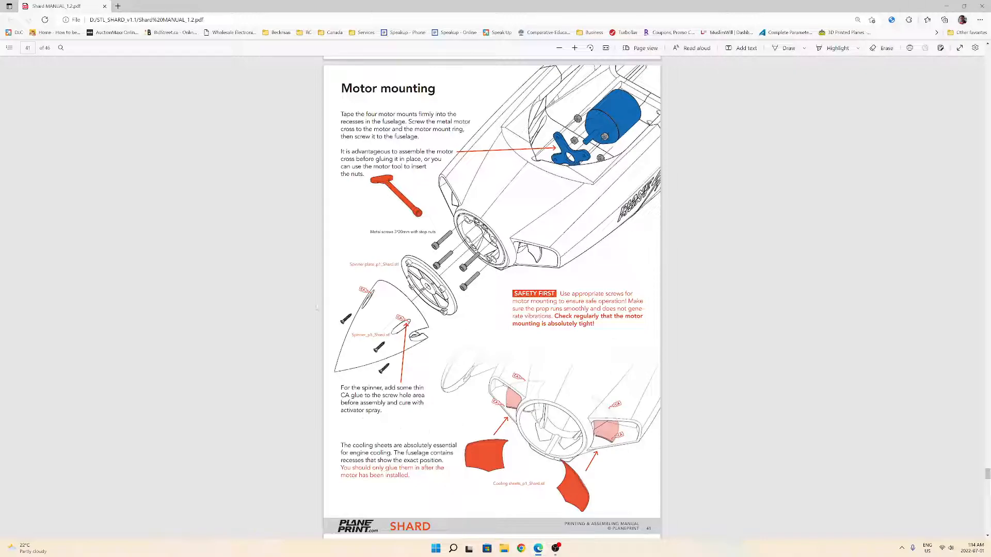
pyautogui.moveTo(407, 245)
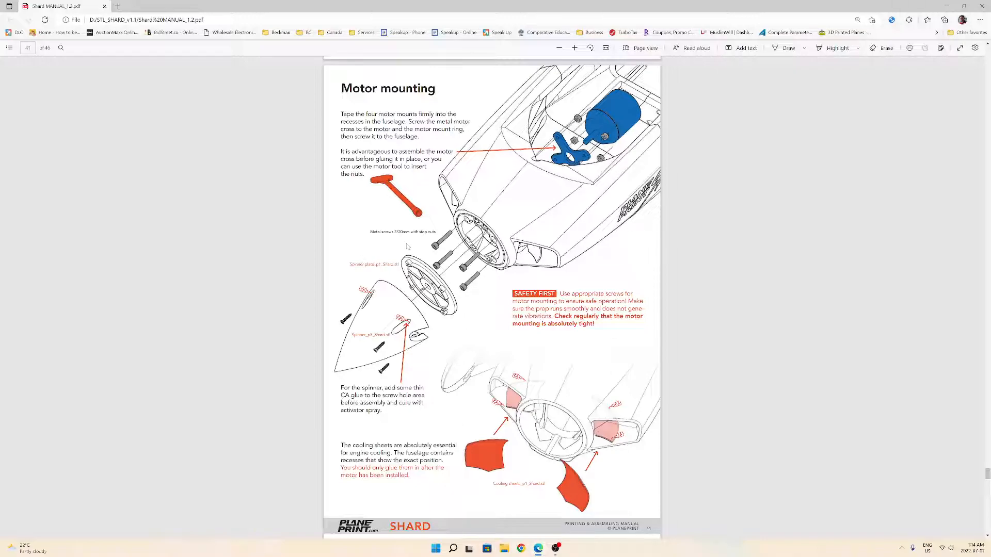
pyautogui.moveTo(641, 265)
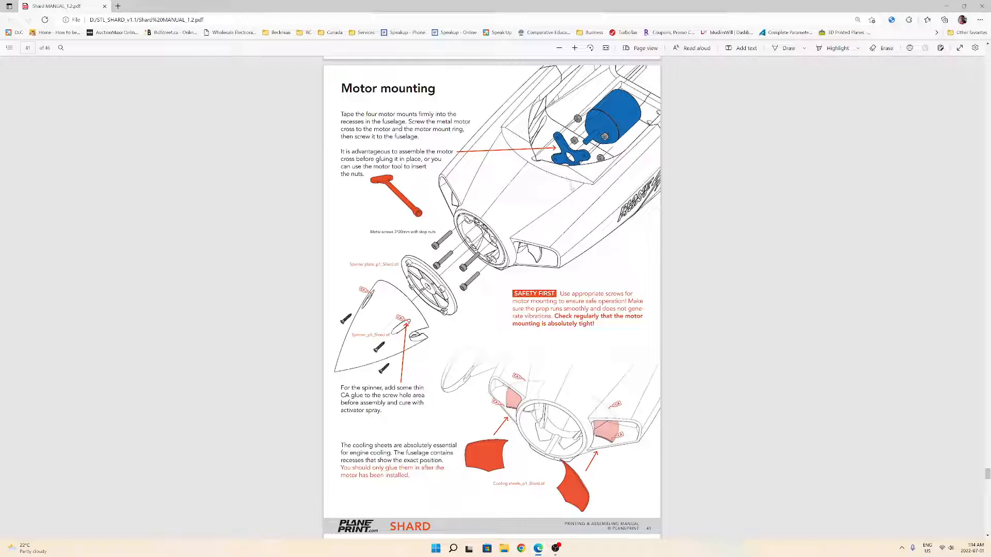
pyautogui.moveTo(584, 217)
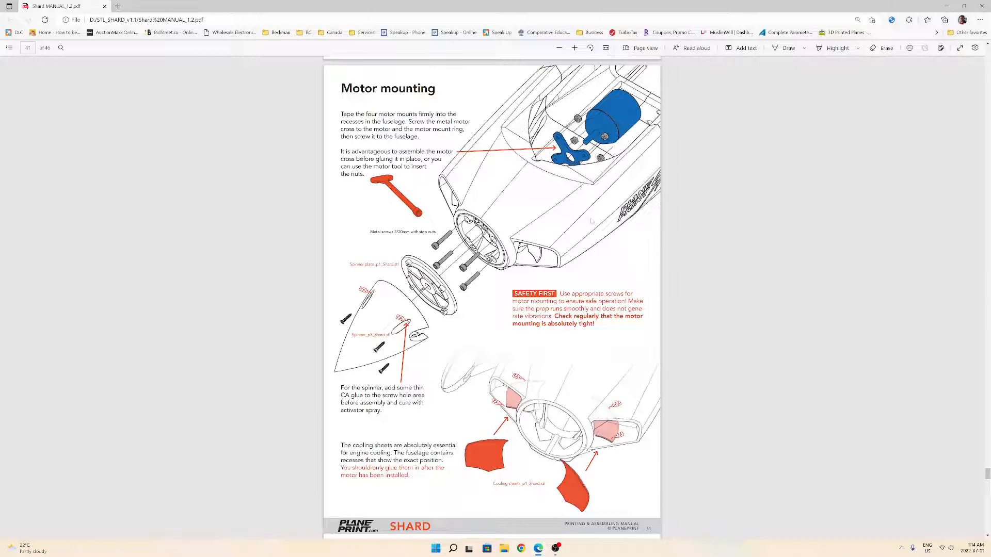
pyautogui.moveTo(600, 266)
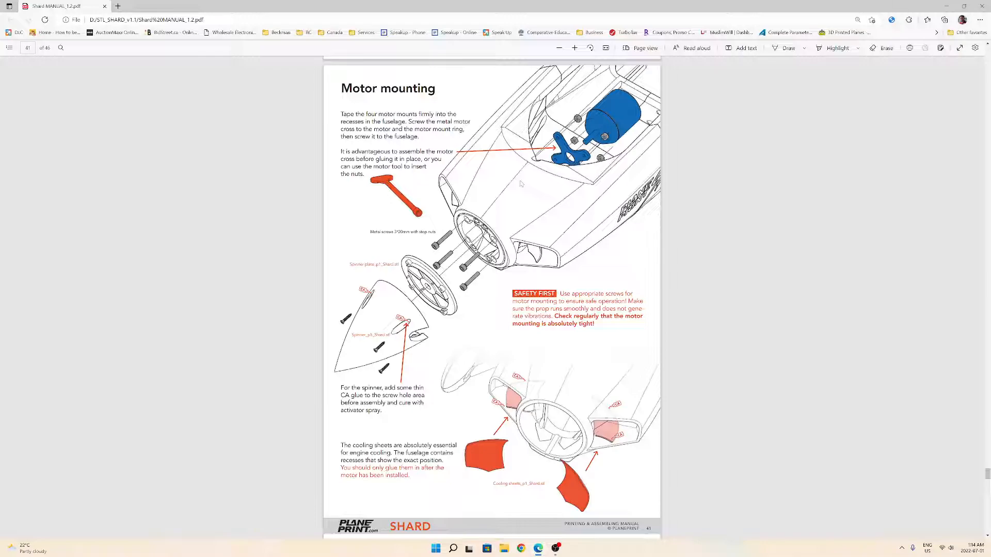
pyautogui.moveTo(533, 343)
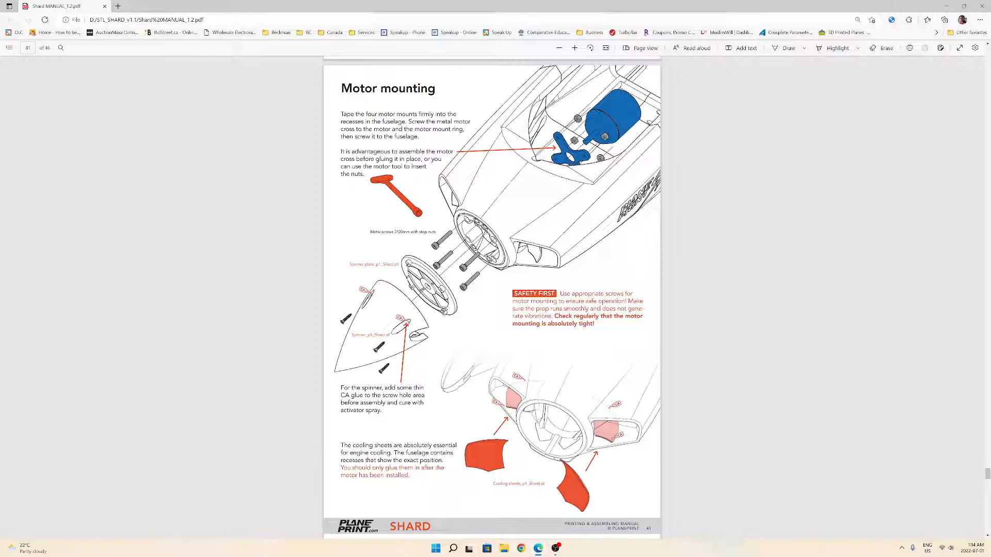
pyautogui.scroll(-3)
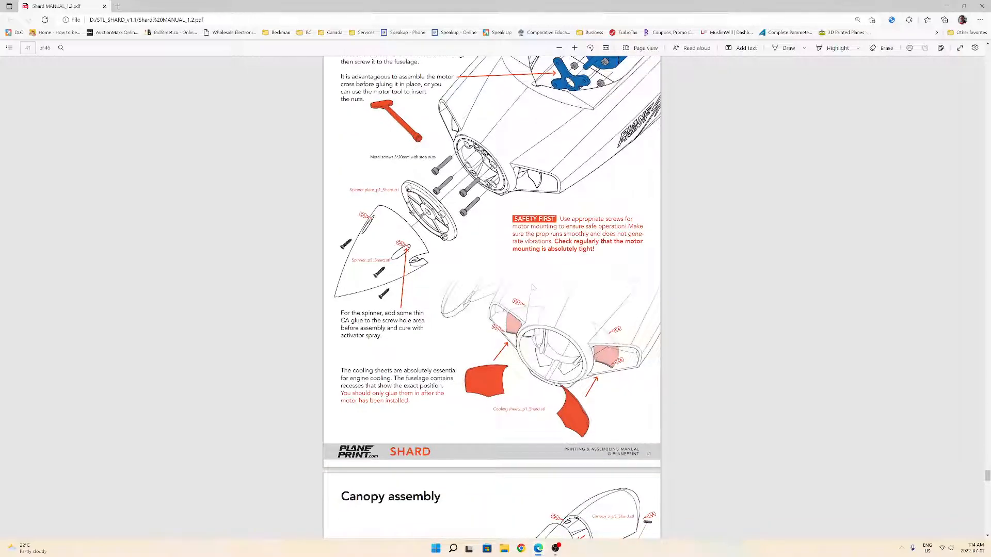
pyautogui.scroll(-3)
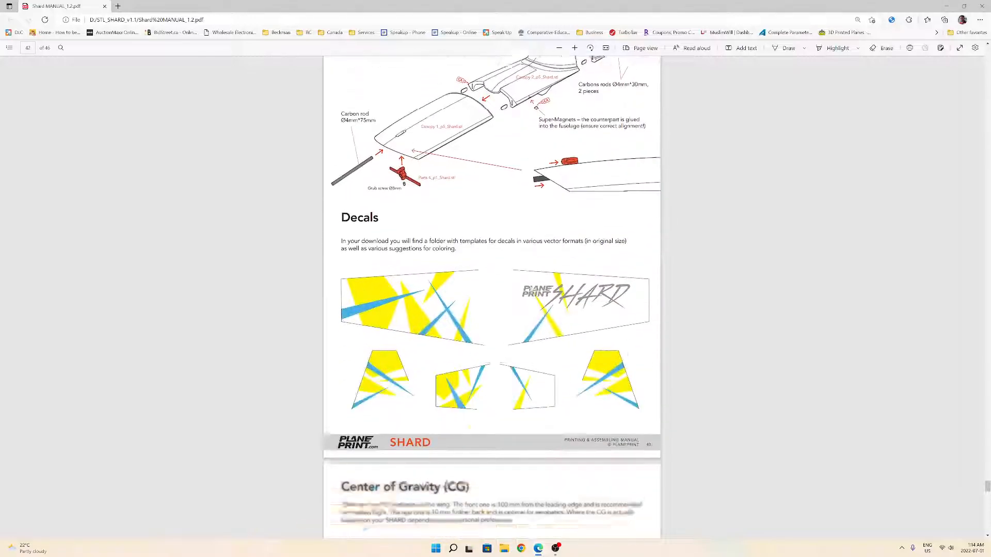
pyautogui.scroll(-3)
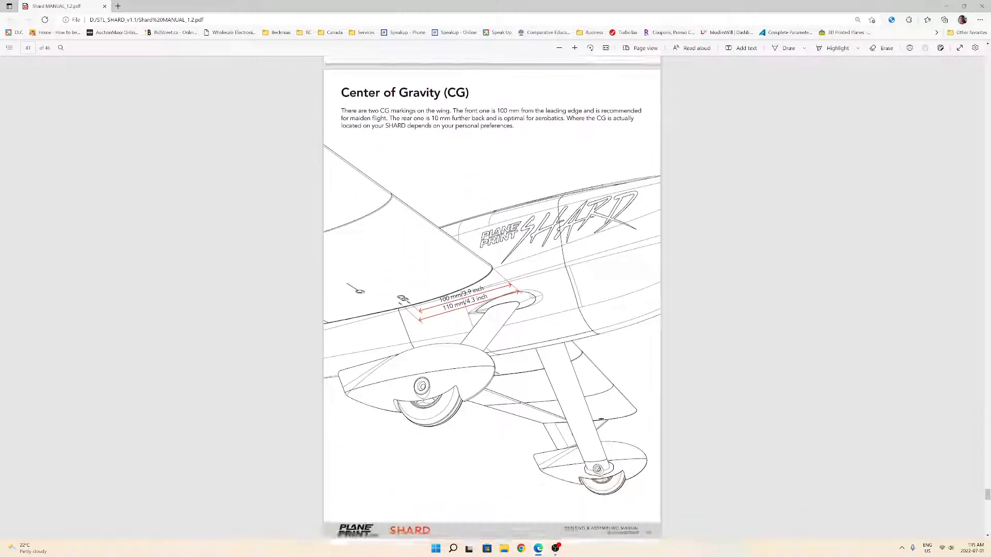
pyautogui.scroll(-3)
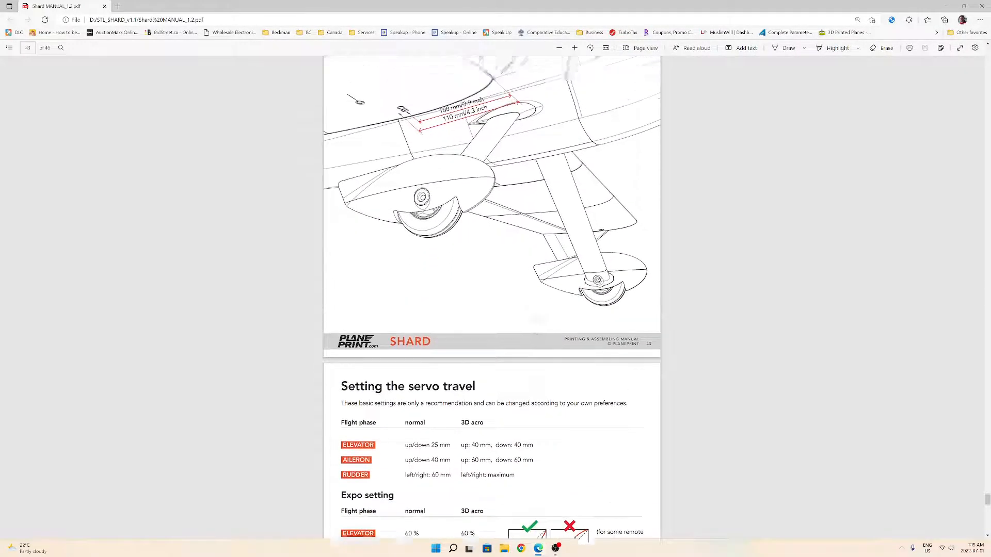
pyautogui.scroll(3)
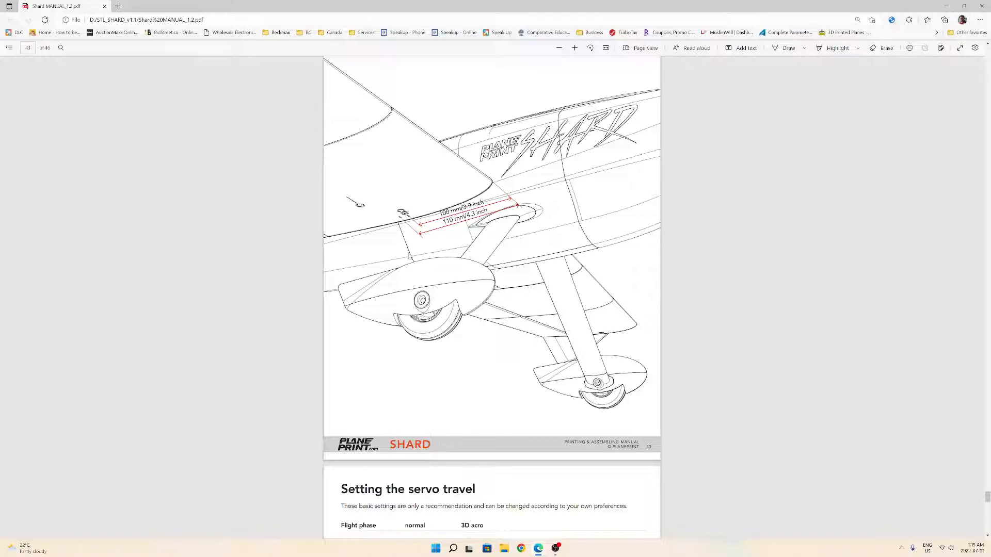
pyautogui.moveTo(476, 296)
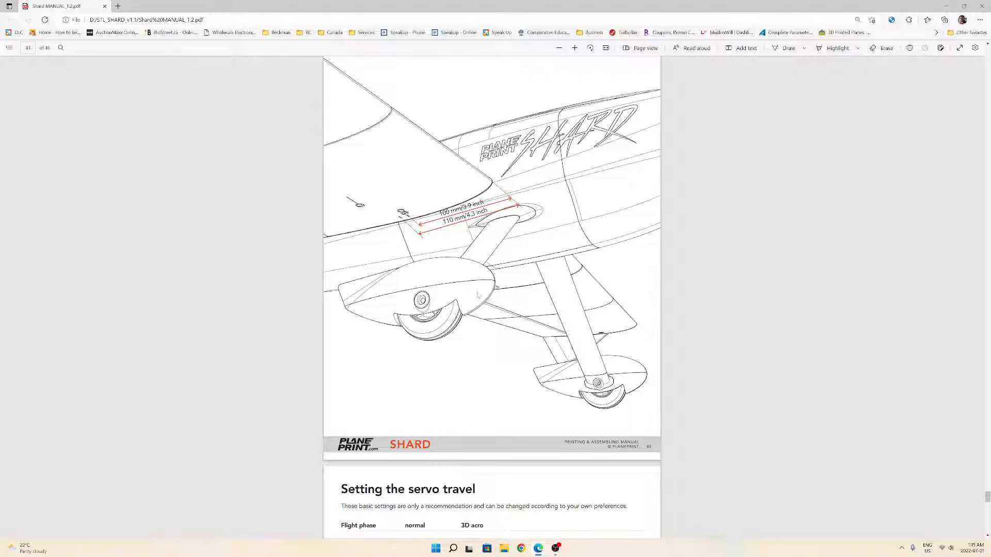
pyautogui.scroll(-3)
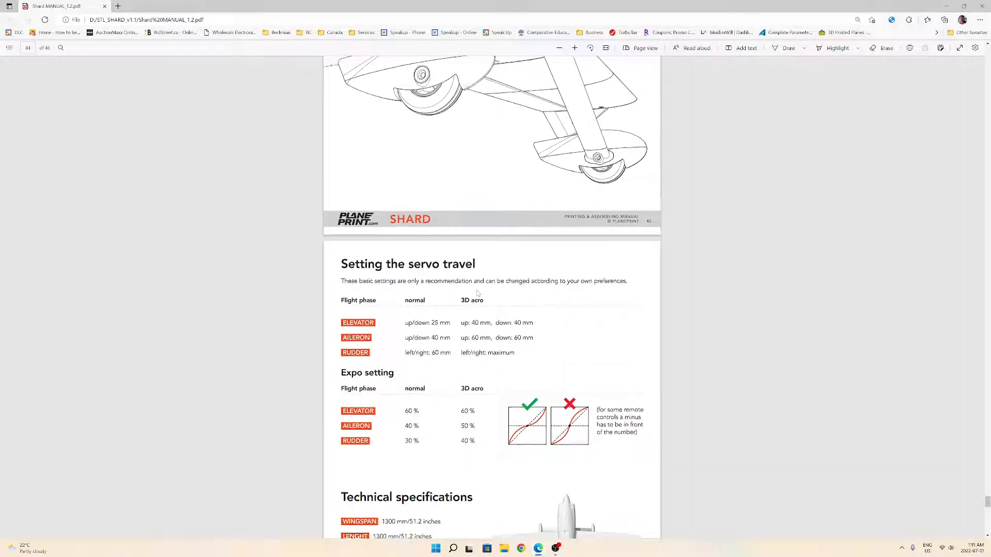
pyautogui.scroll(-3)
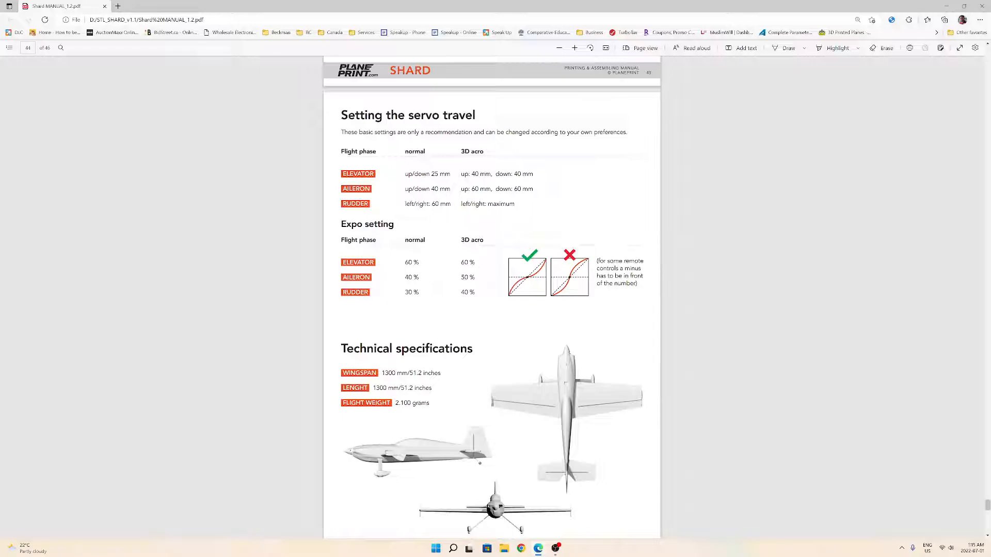
pyautogui.scroll(-3)
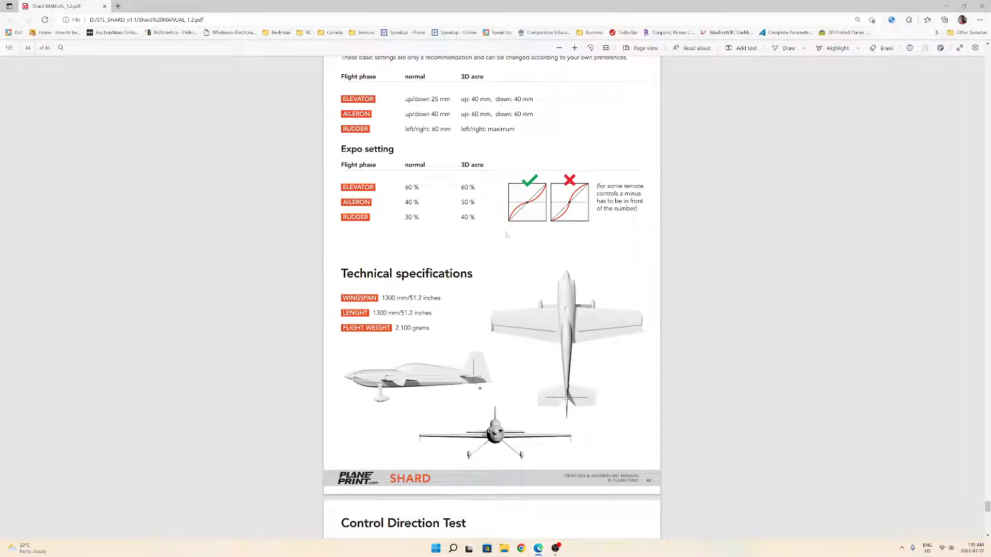
pyautogui.scroll(3)
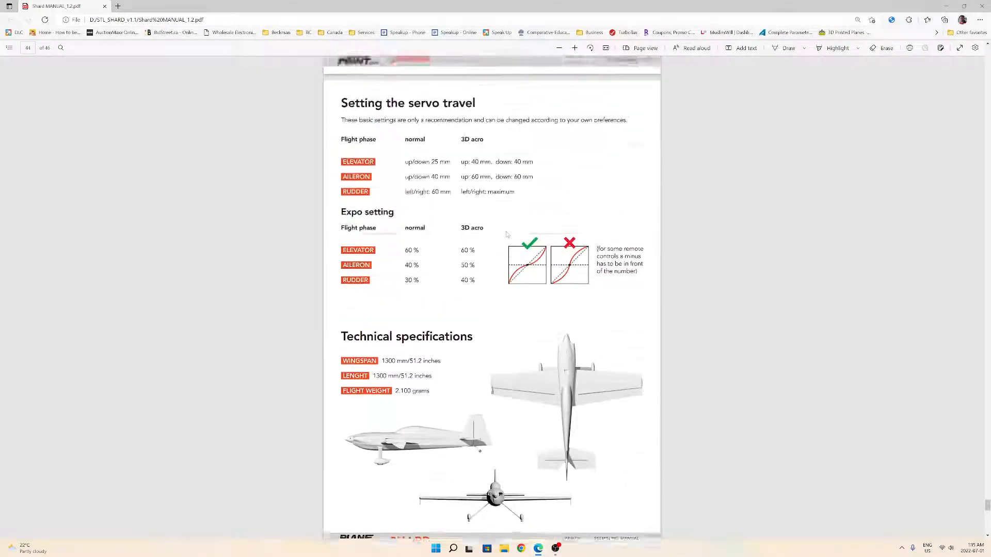
pyautogui.scroll(-3)
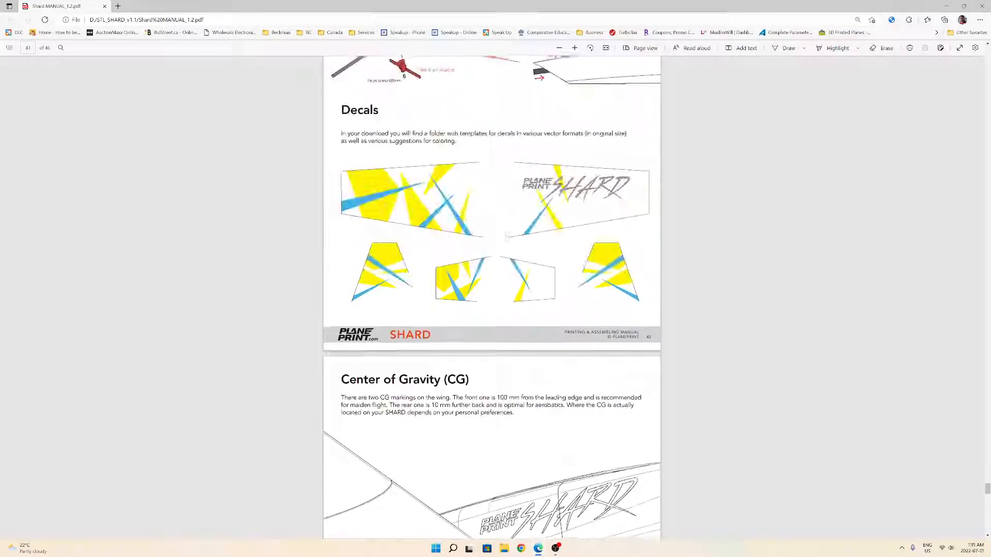
pyautogui.scroll(3)
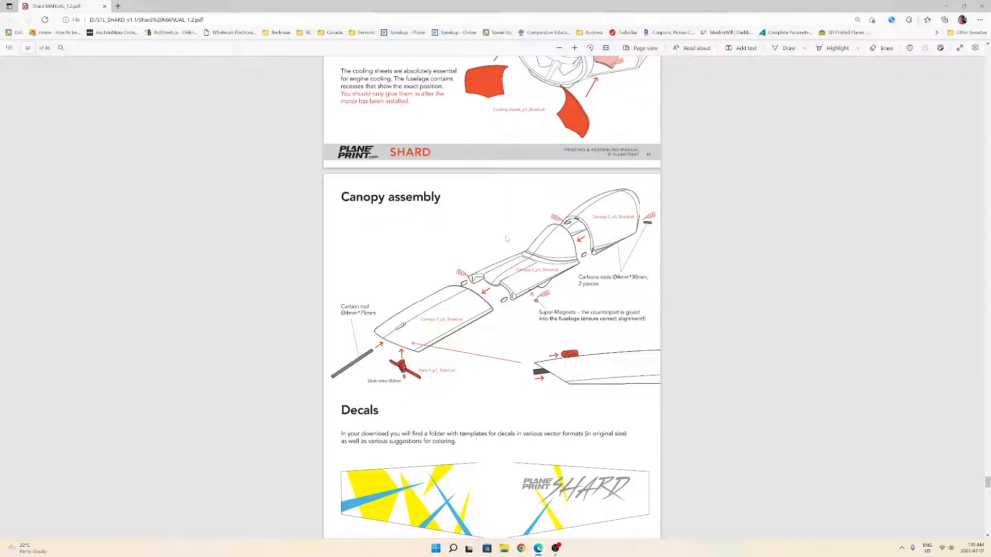
pyautogui.scroll(3)
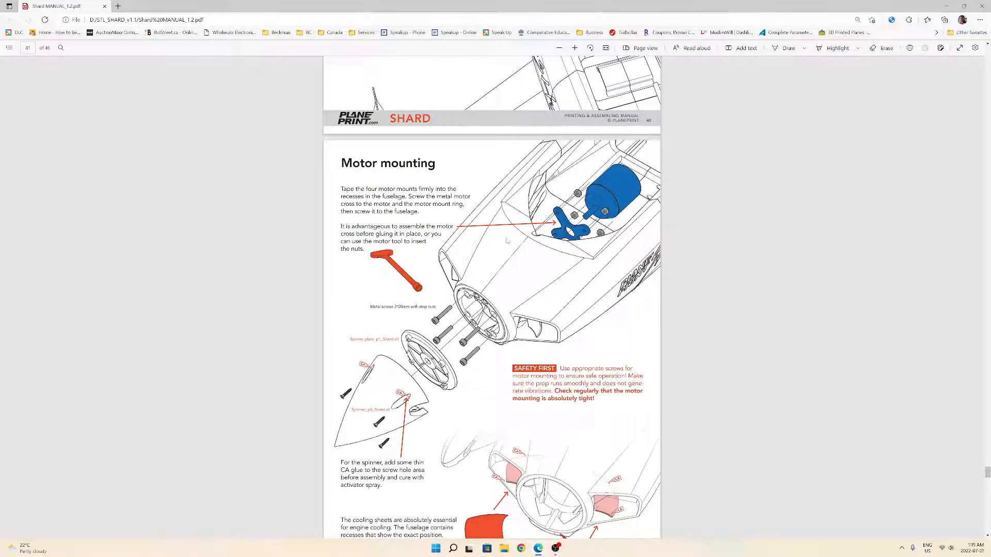
pyautogui.scroll(-3)
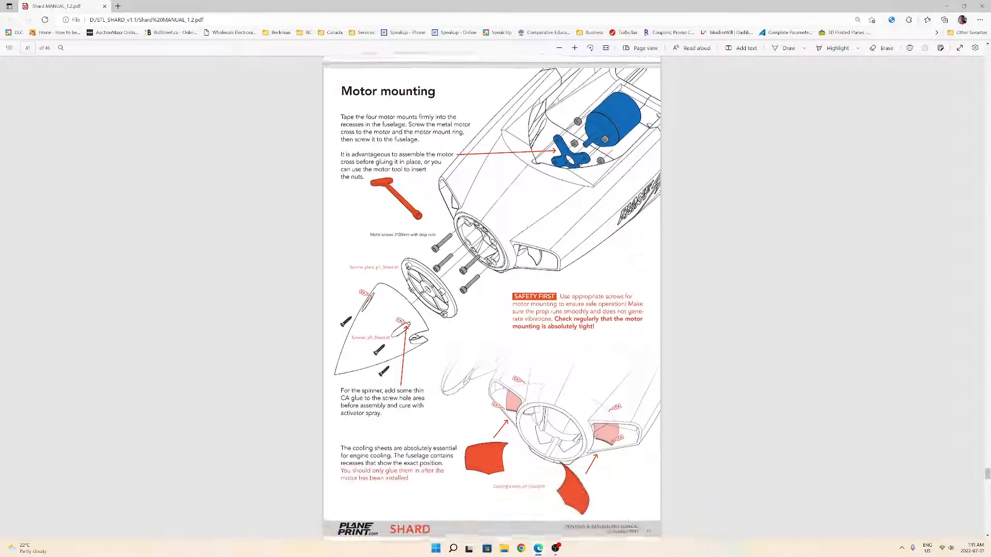
pyautogui.scroll(3)
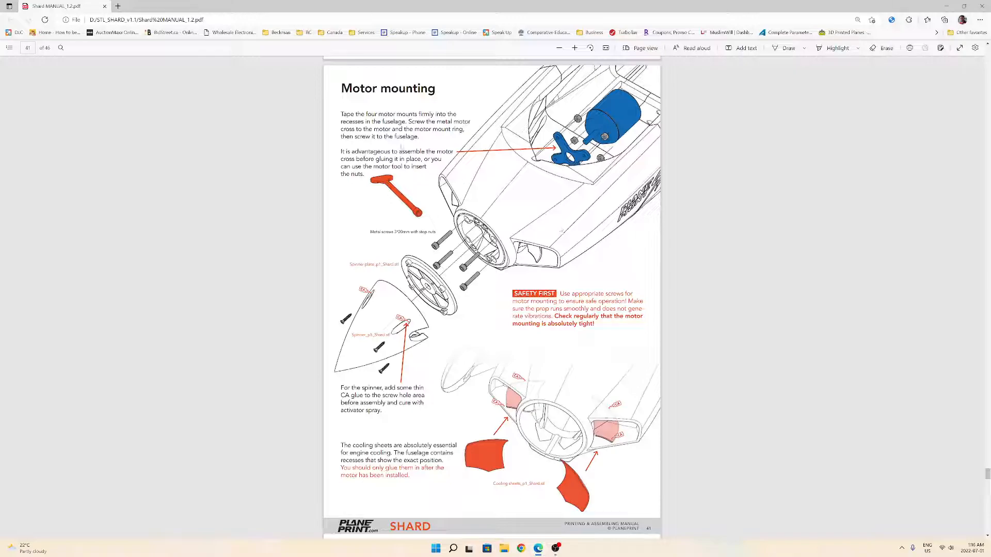
pyautogui.moveTo(740, 274)
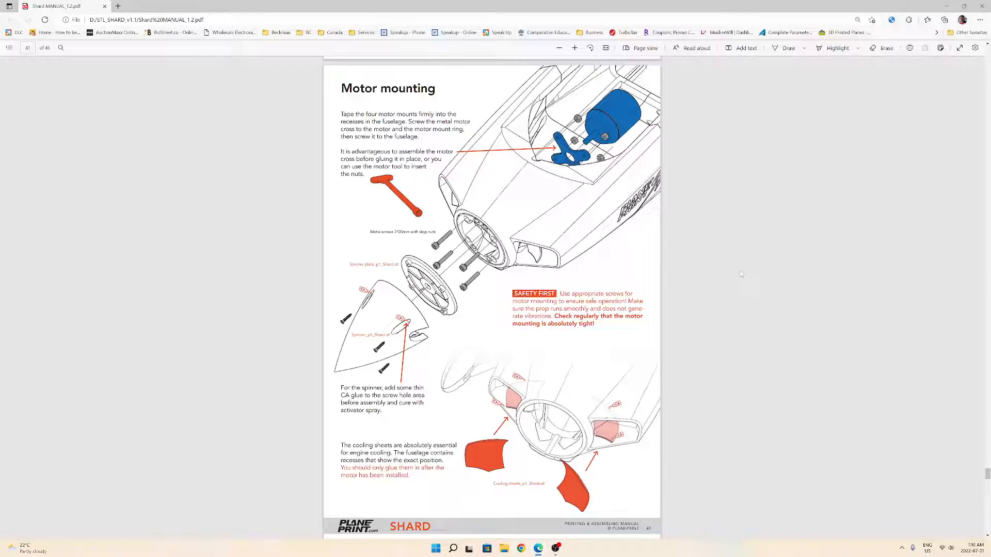
pyautogui.moveTo(723, 261)
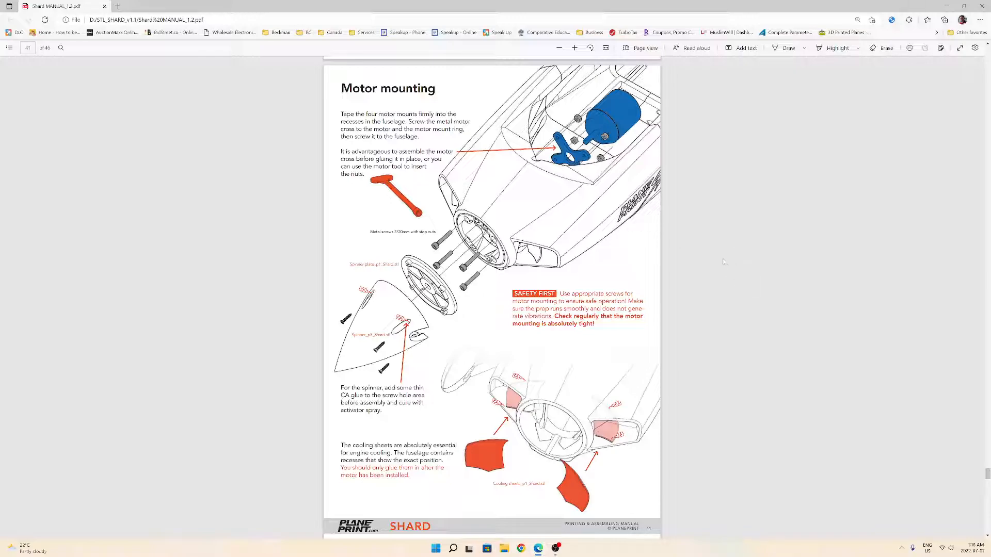
pyautogui.moveTo(983, 256)
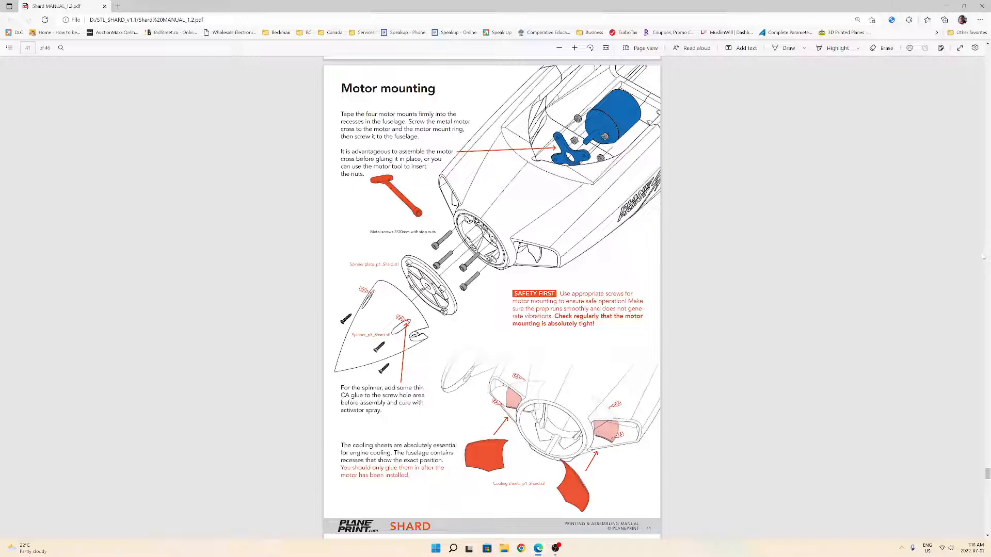
pyautogui.scroll(3)
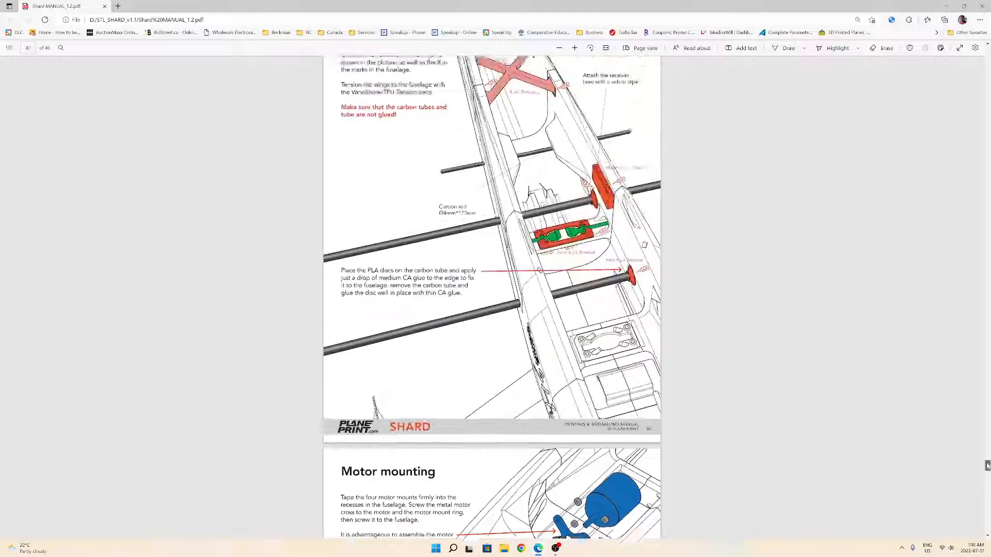
pyautogui.scroll(3)
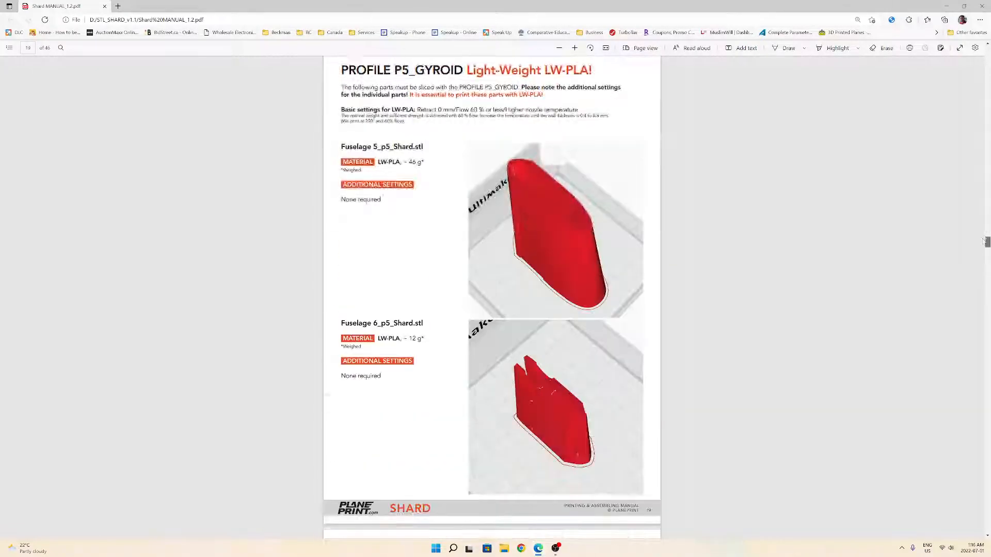
pyautogui.scroll(-3)
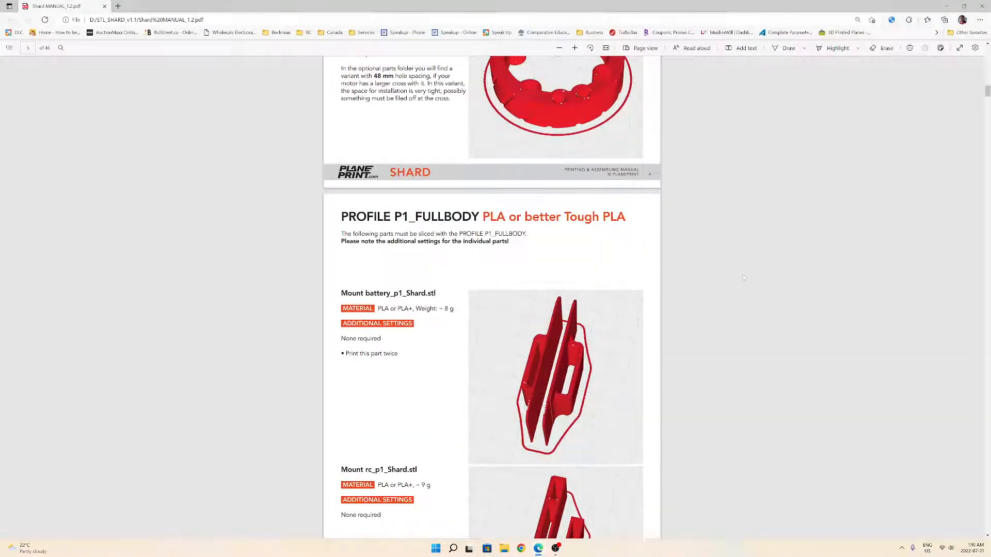
pyautogui.scroll(3)
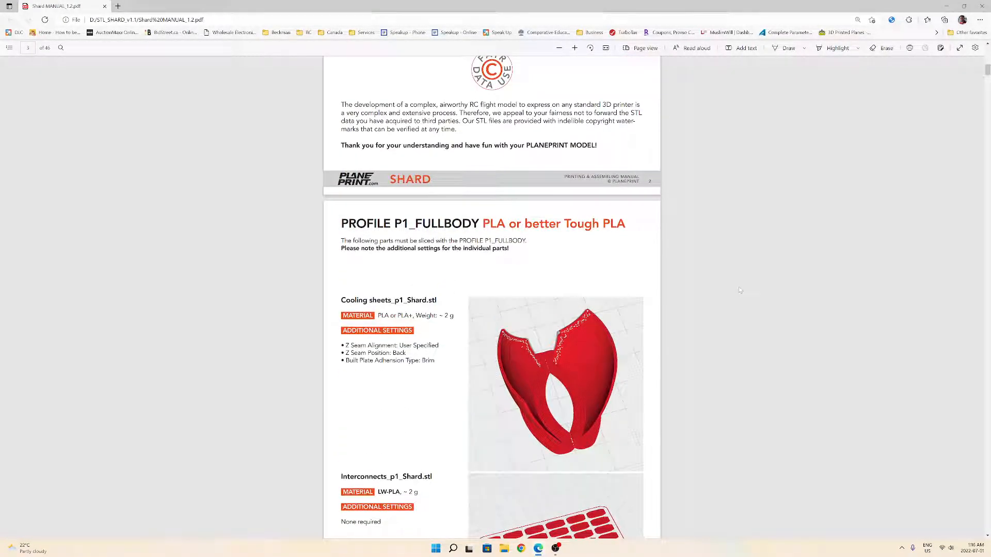
pyautogui.scroll(3)
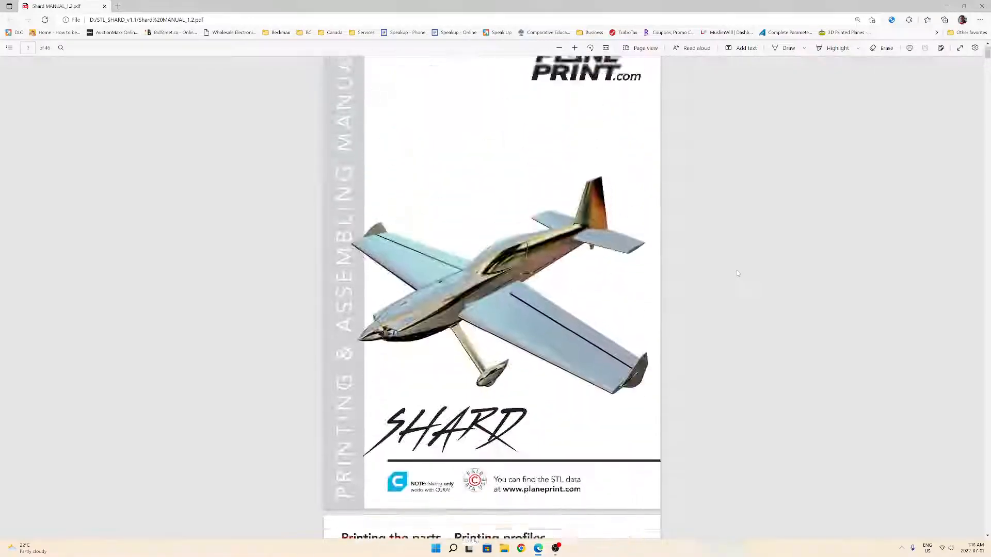